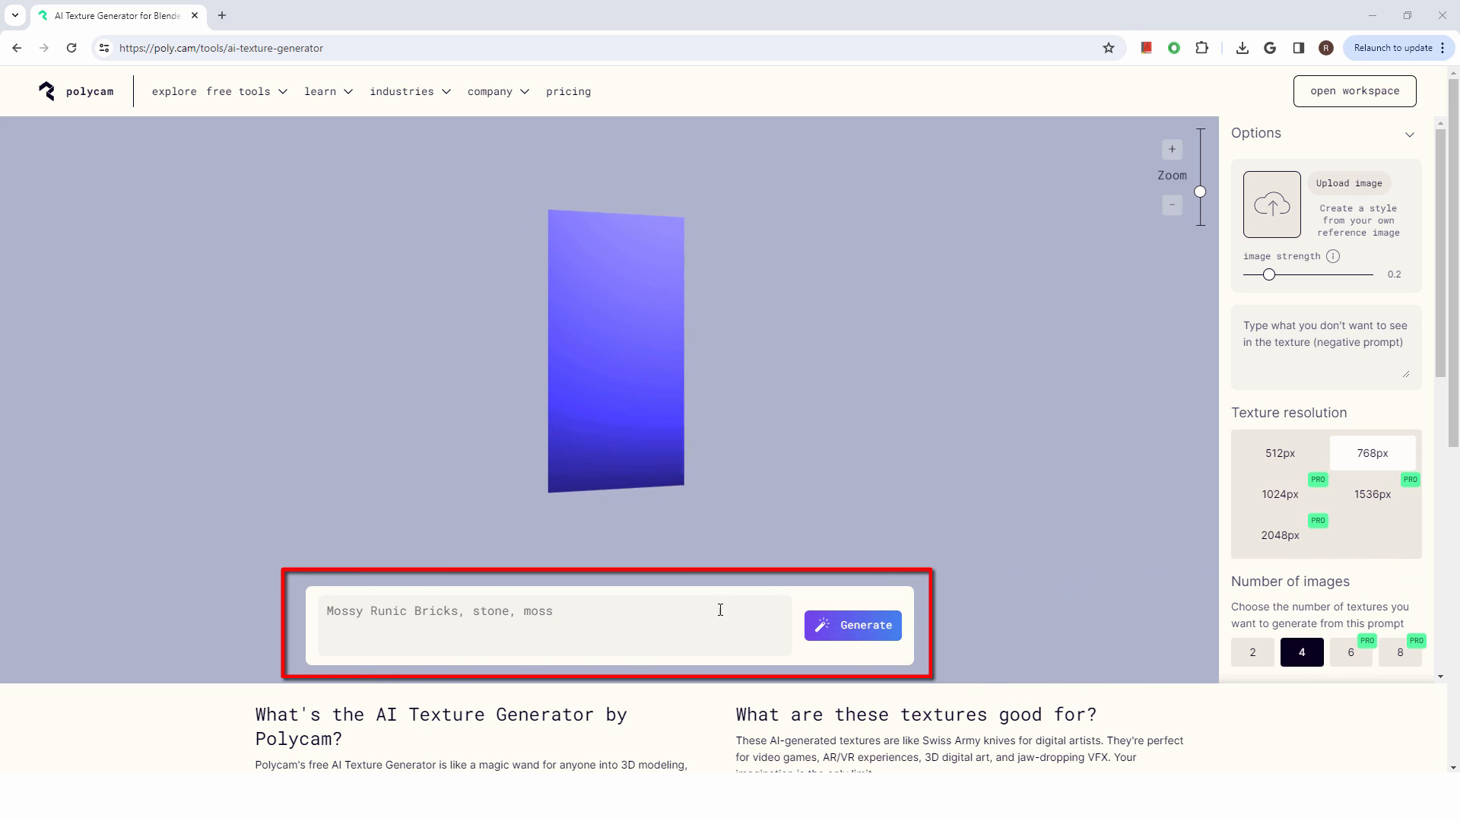
# Generate four textures from the prompt 'scratched rusty sheet metal'
pyautogui.write('scratched rusty sheet metal')
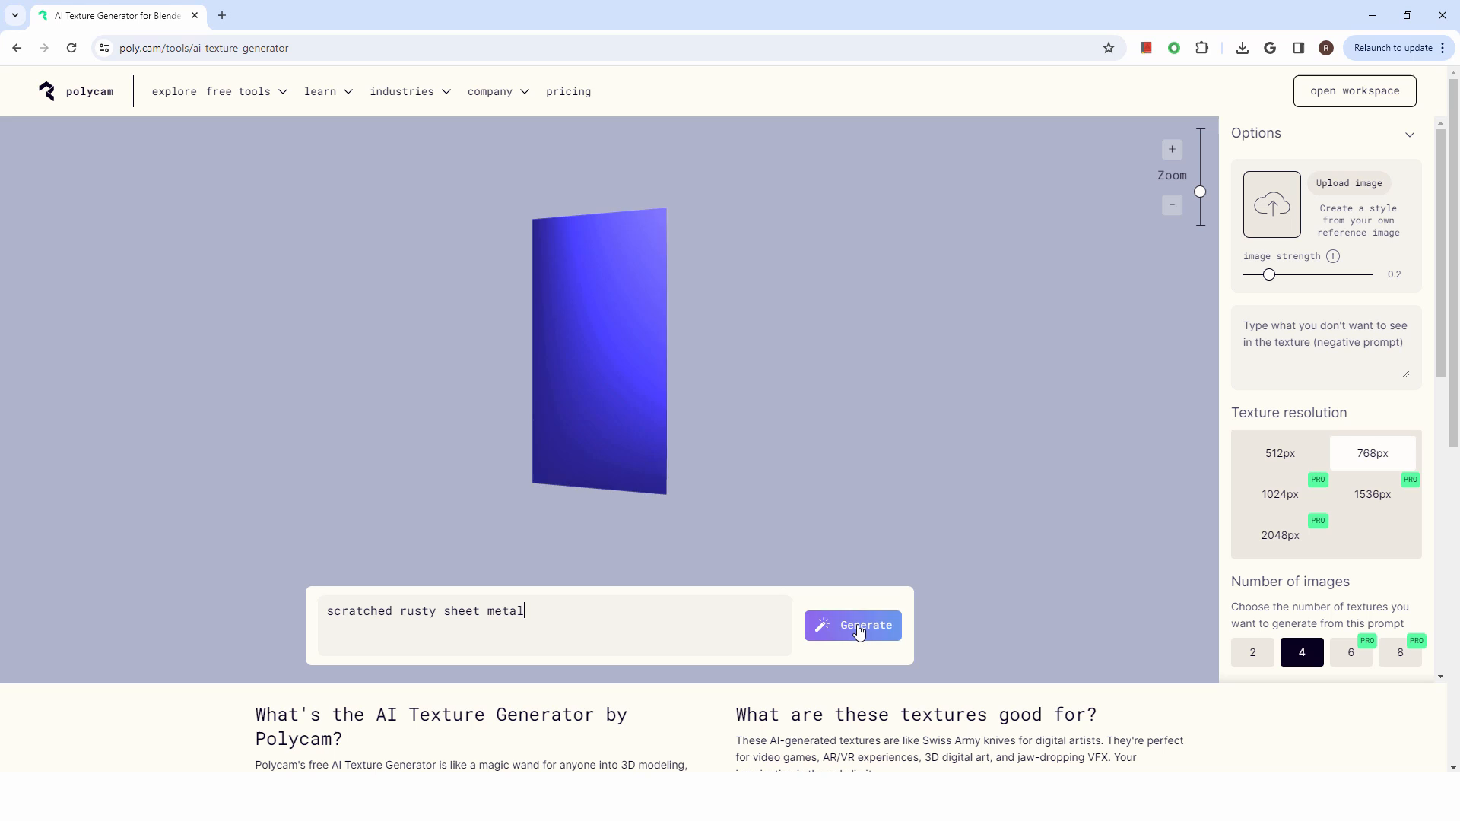
pyautogui.click(851, 625)
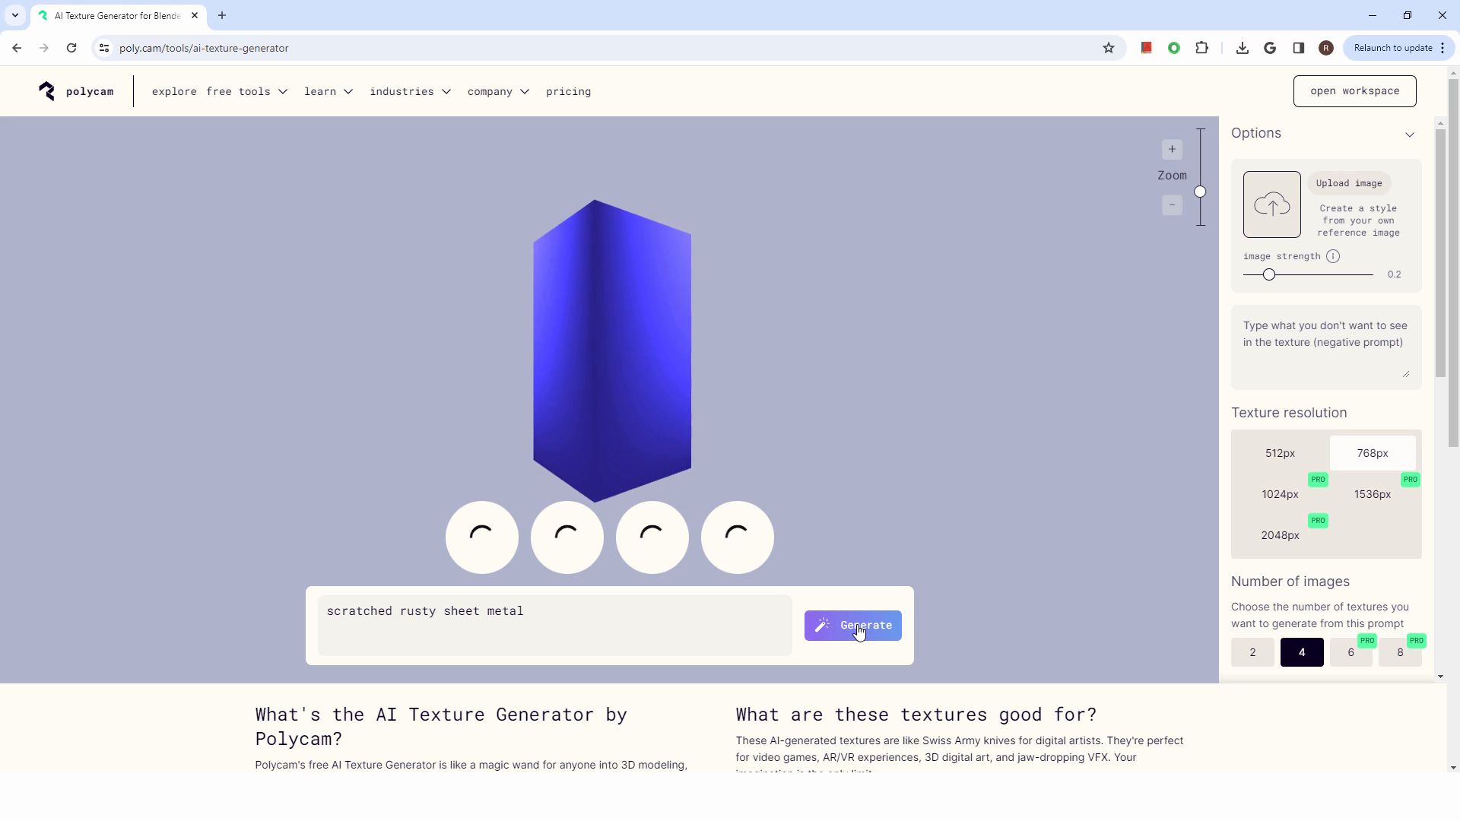
pyautogui.click(851, 625)
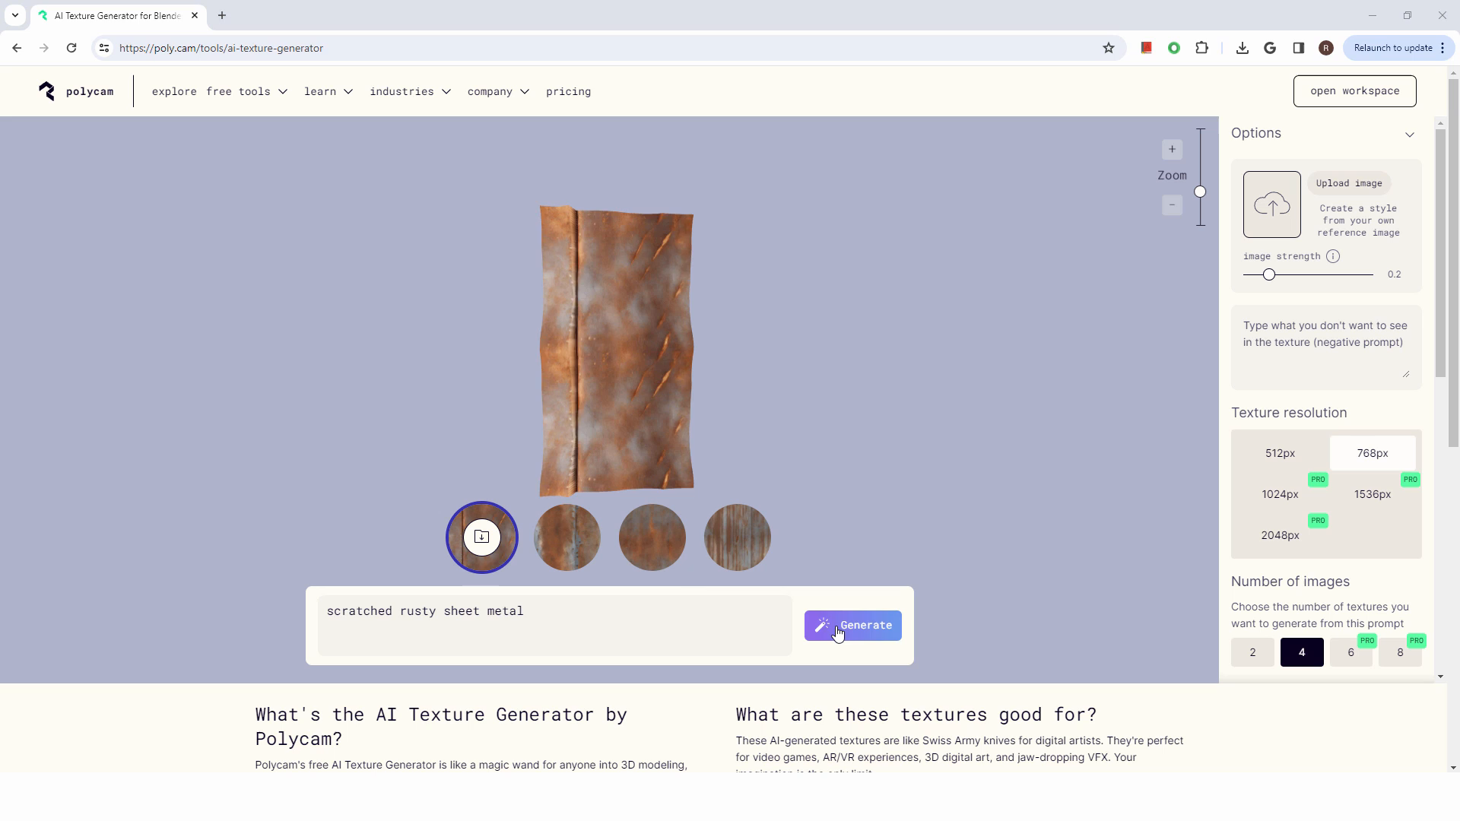
# Preview all four rusty metal texture thumbnails, then download the first one
pyautogui.click(566, 538)
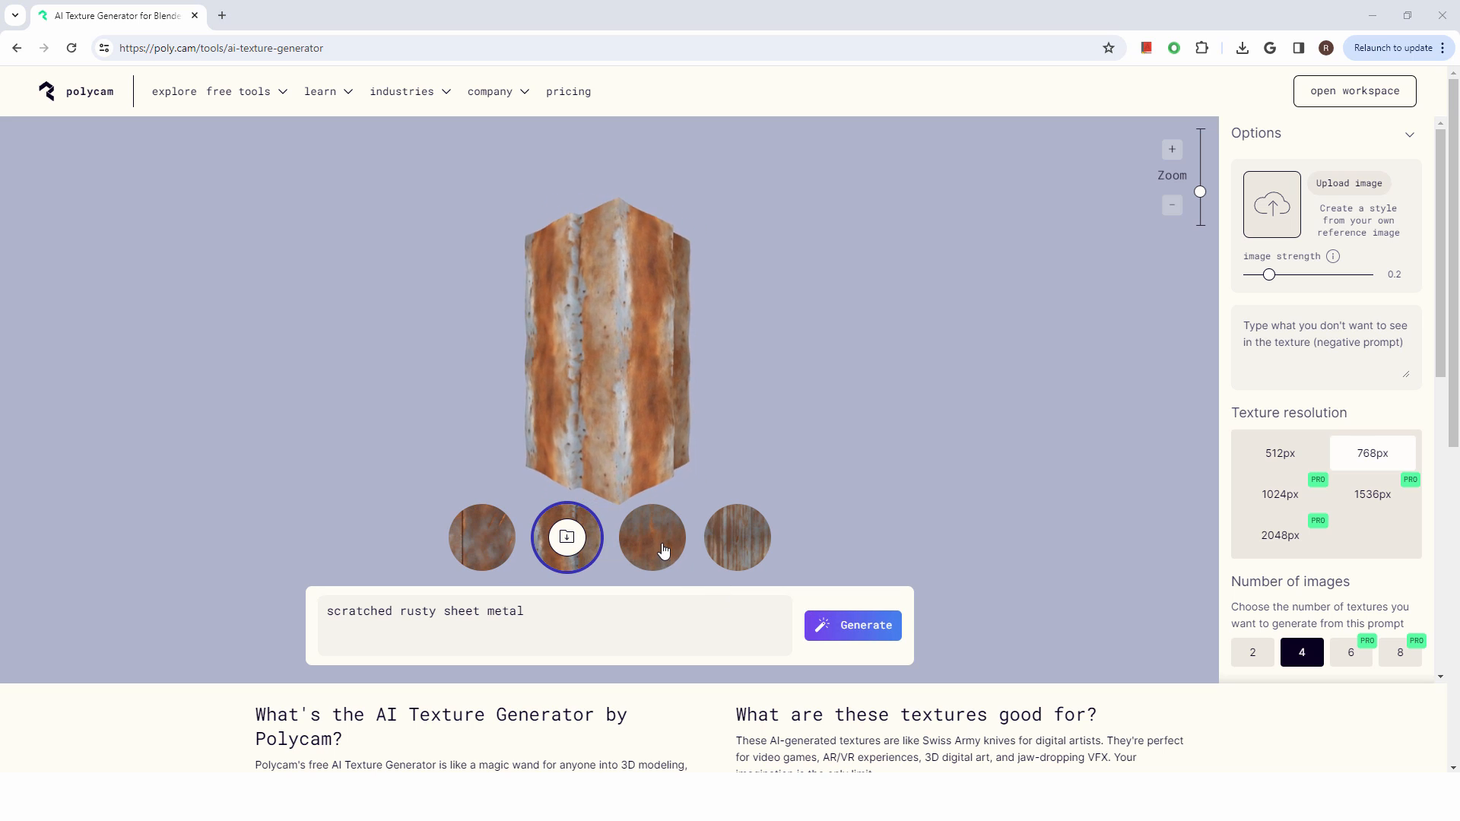
pyautogui.click(651, 537)
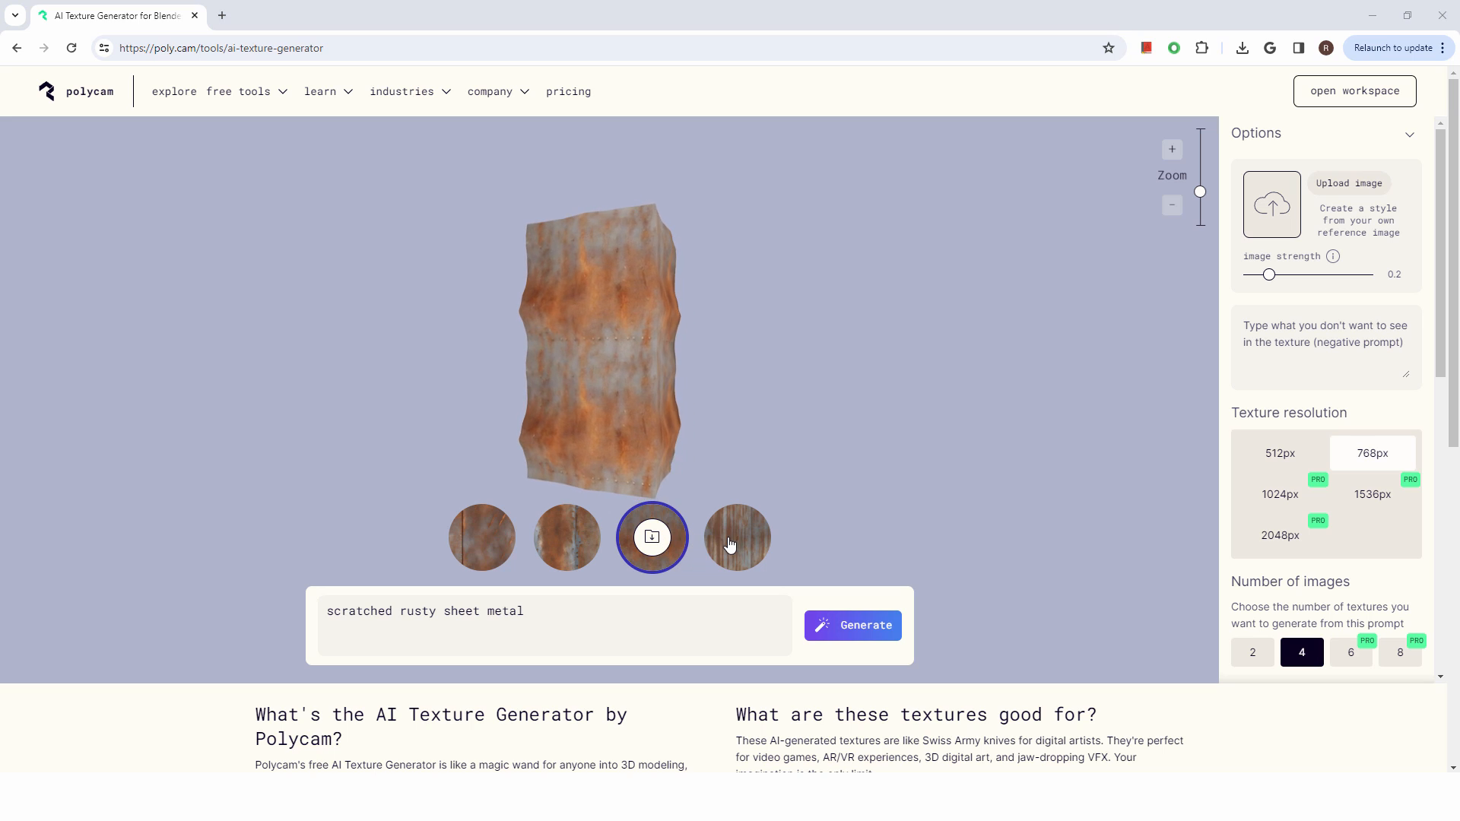
pyautogui.click(737, 537)
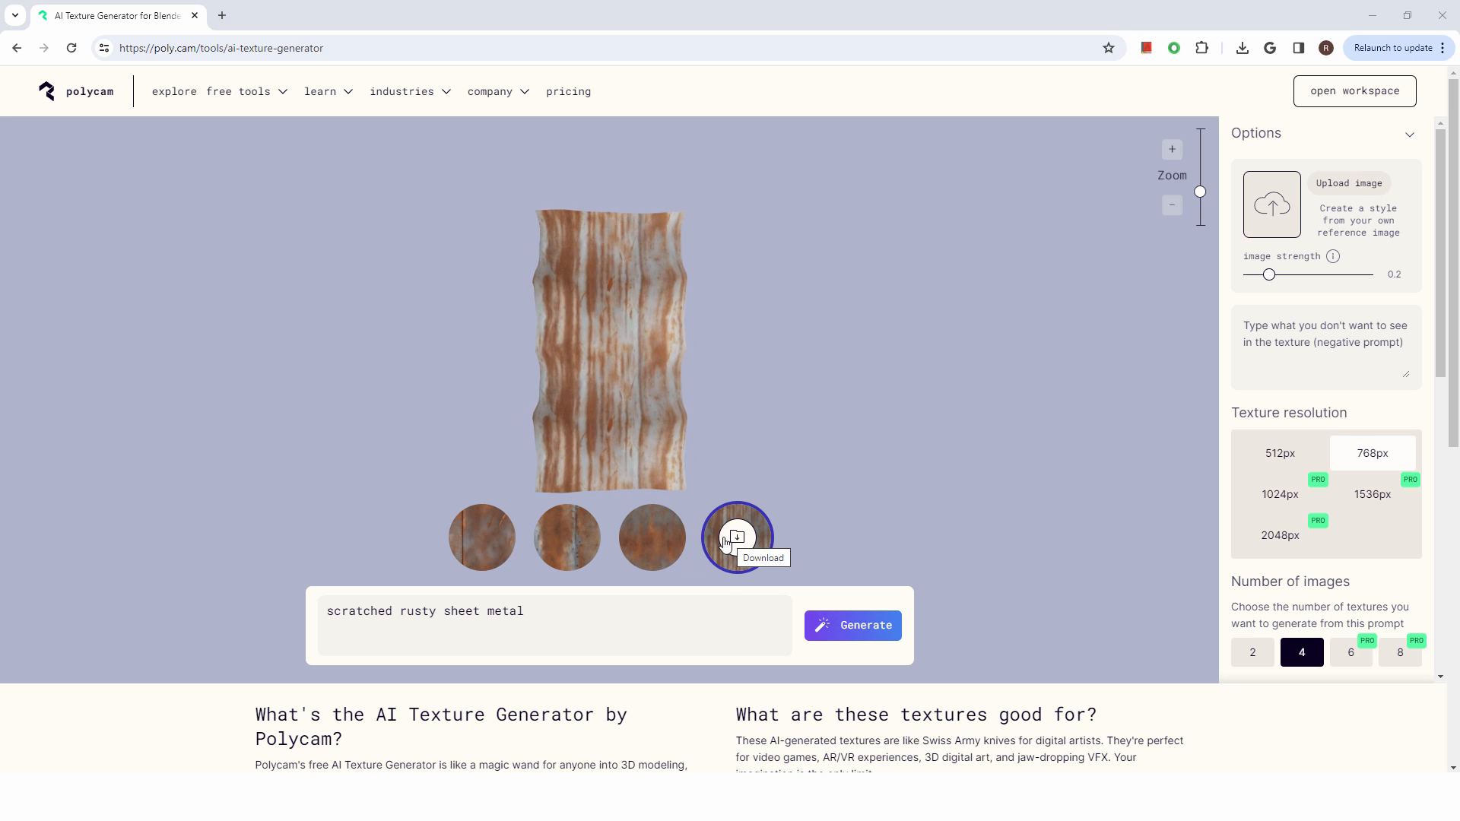
pyautogui.click(481, 538)
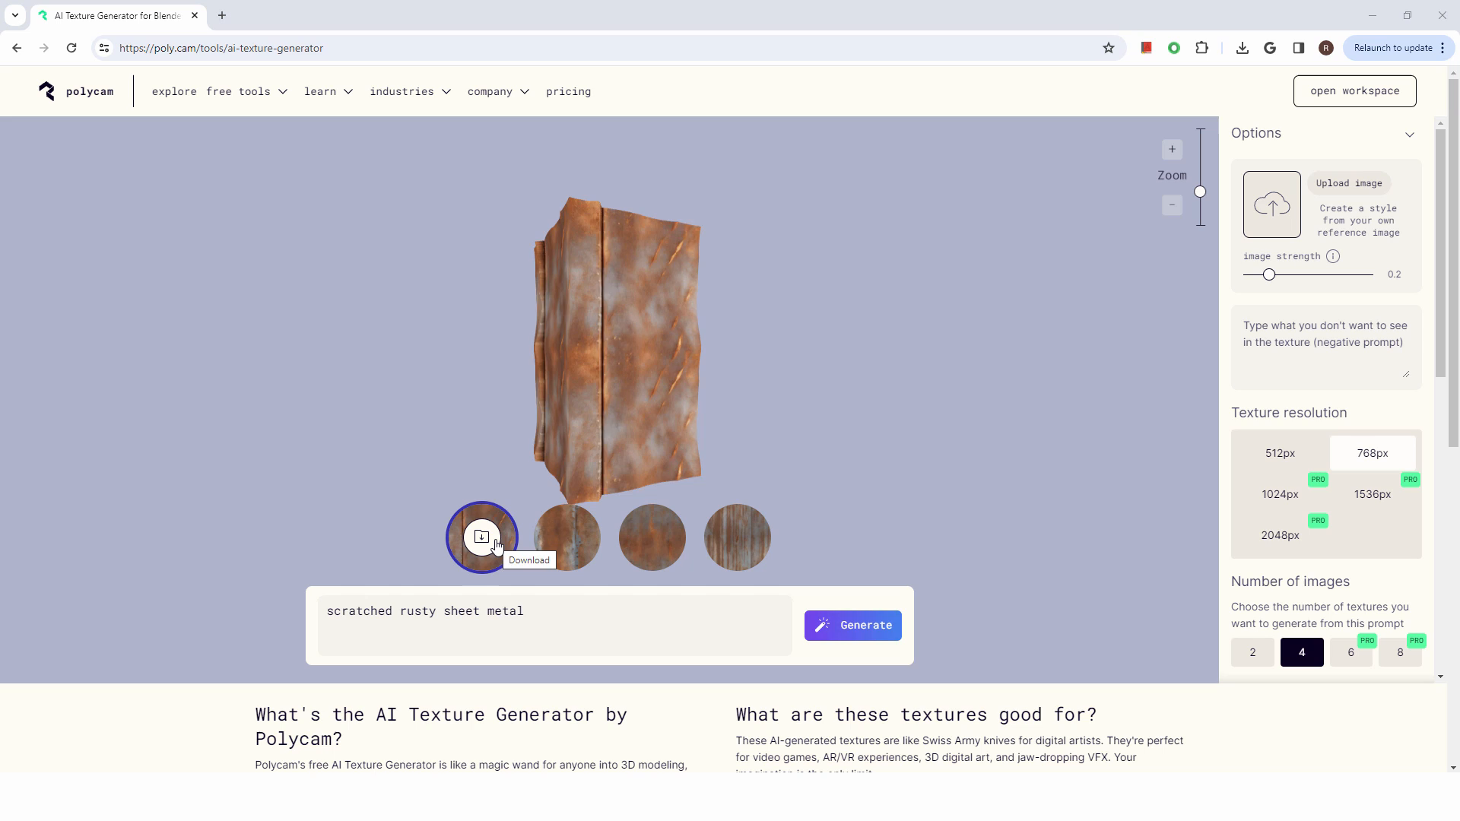
pyautogui.click(481, 538)
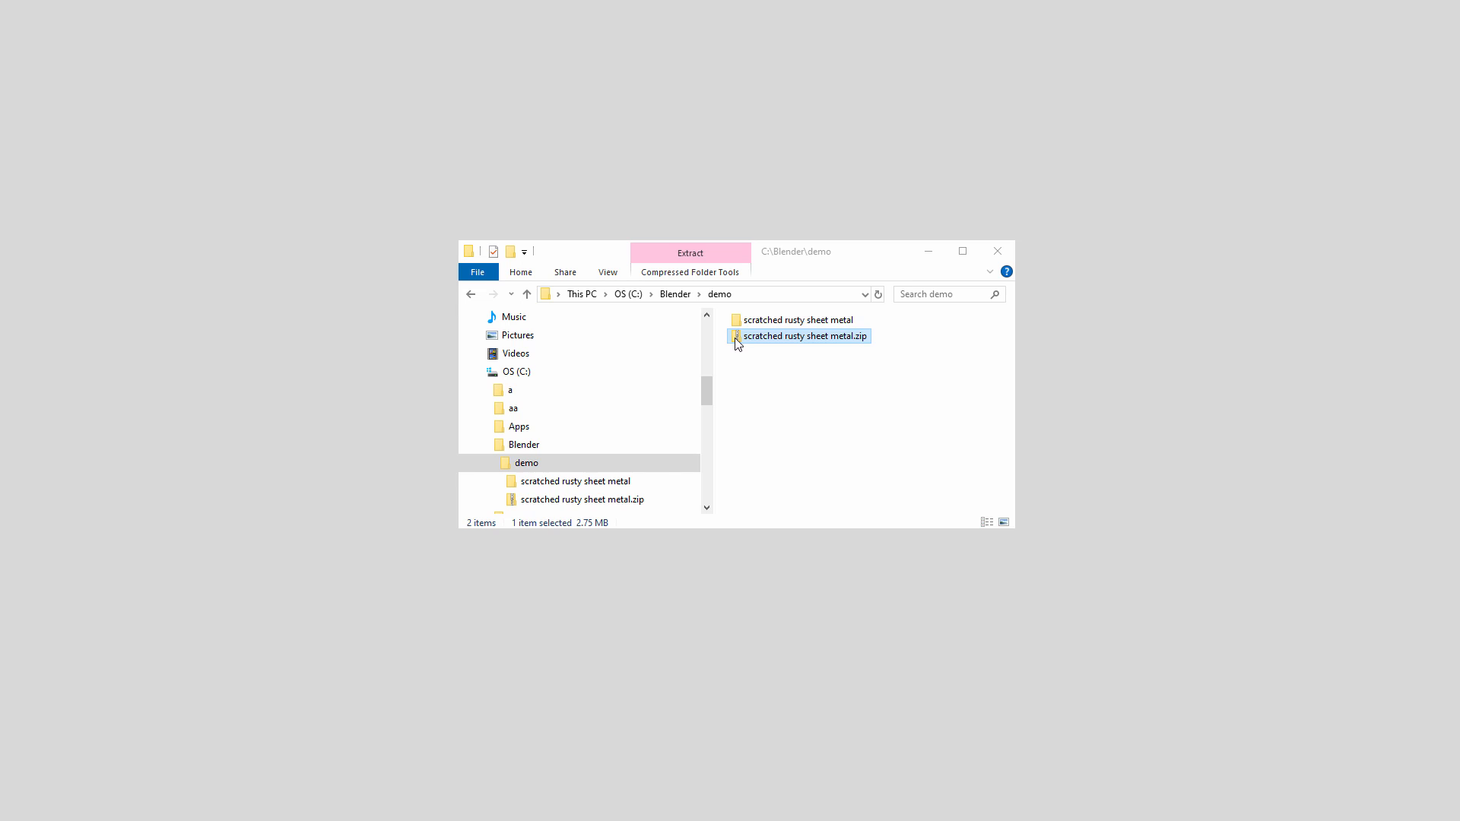
# Open scratched rusty sheet metal.zip and select its albedo, displacement, normal and roughness PNGs
pyautogui.doubleClick(805, 335)
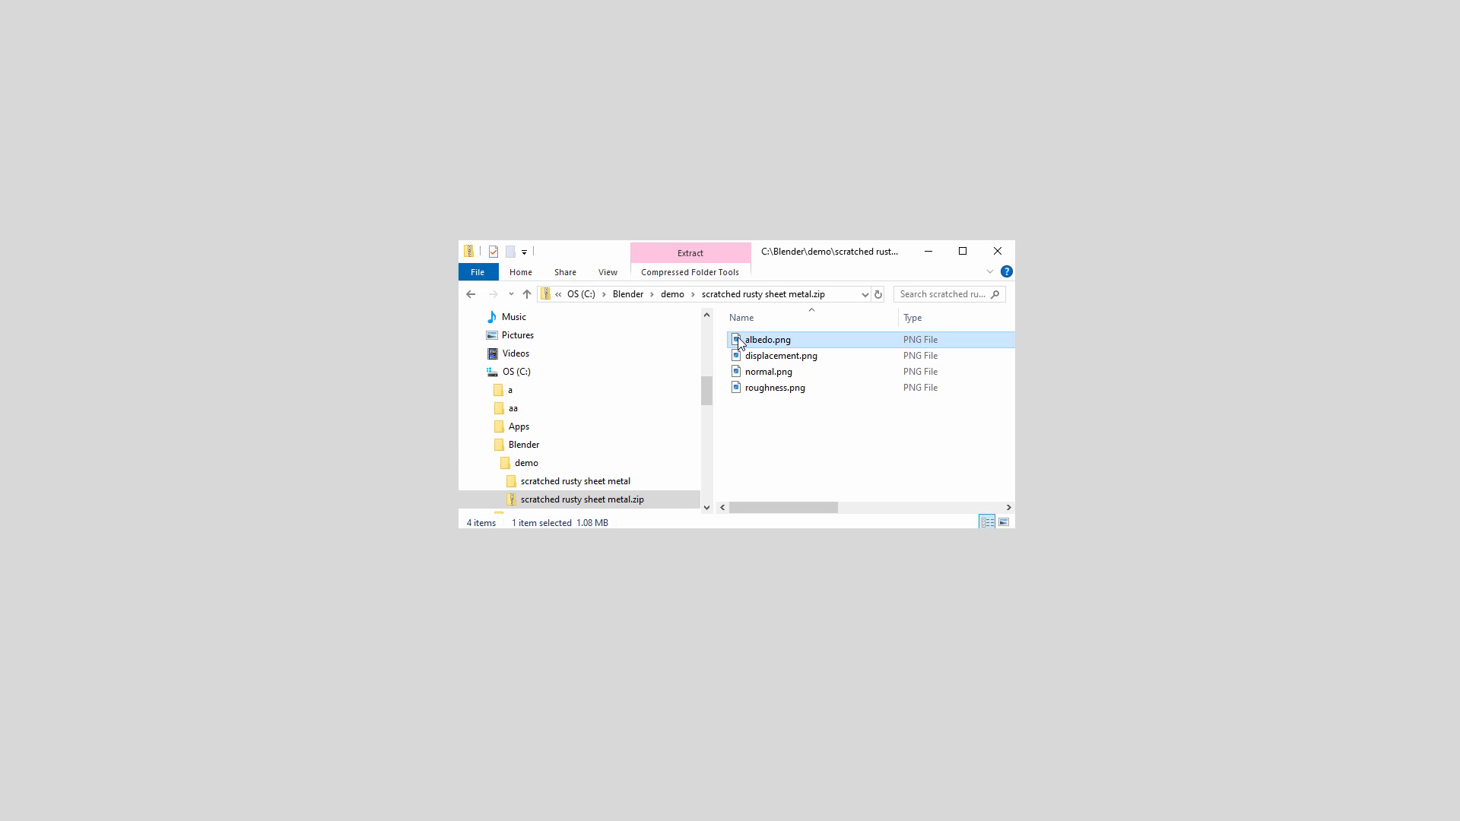
pyautogui.click(775, 387)
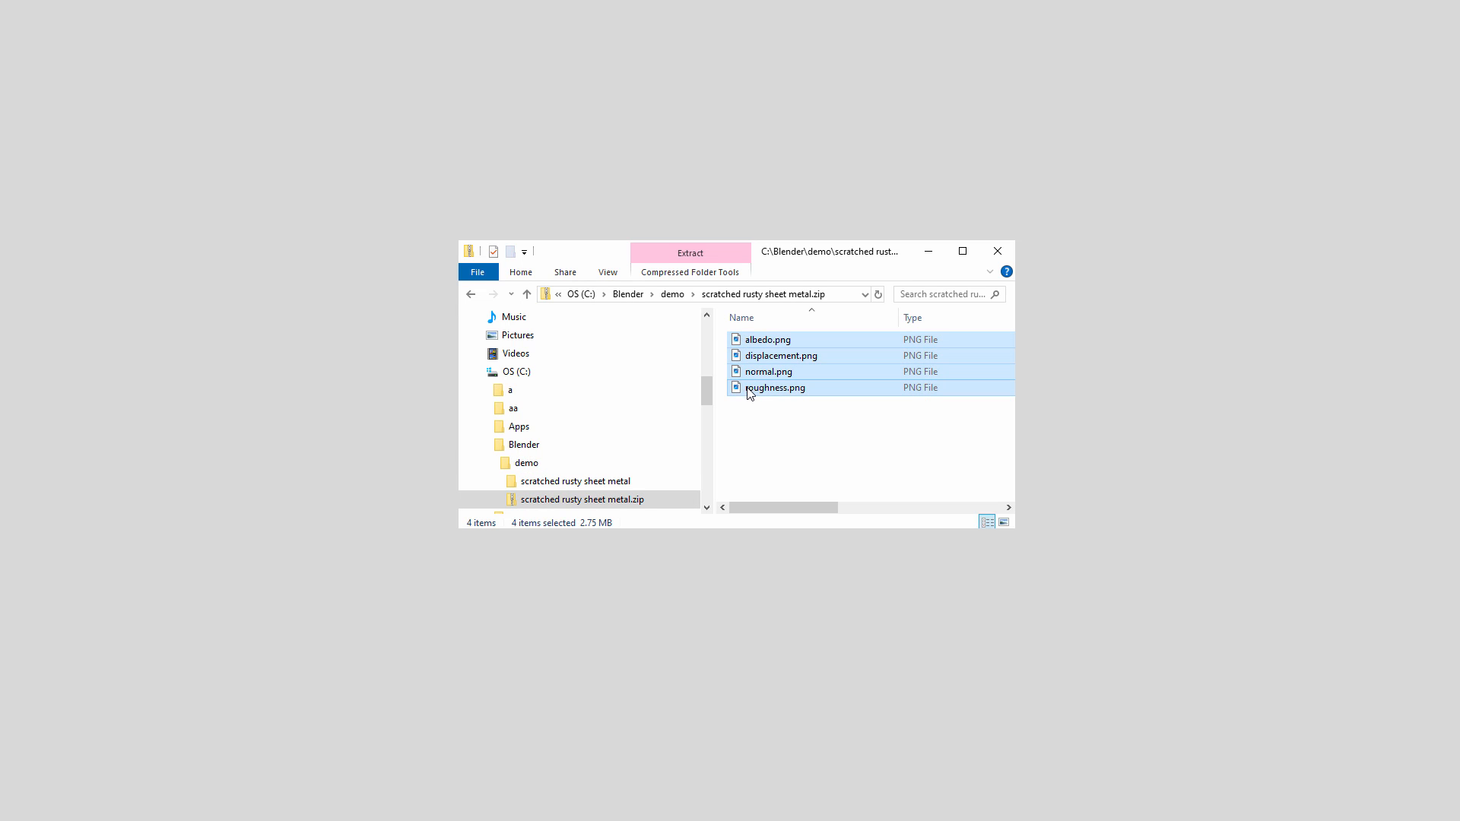
pyautogui.click(575, 481)
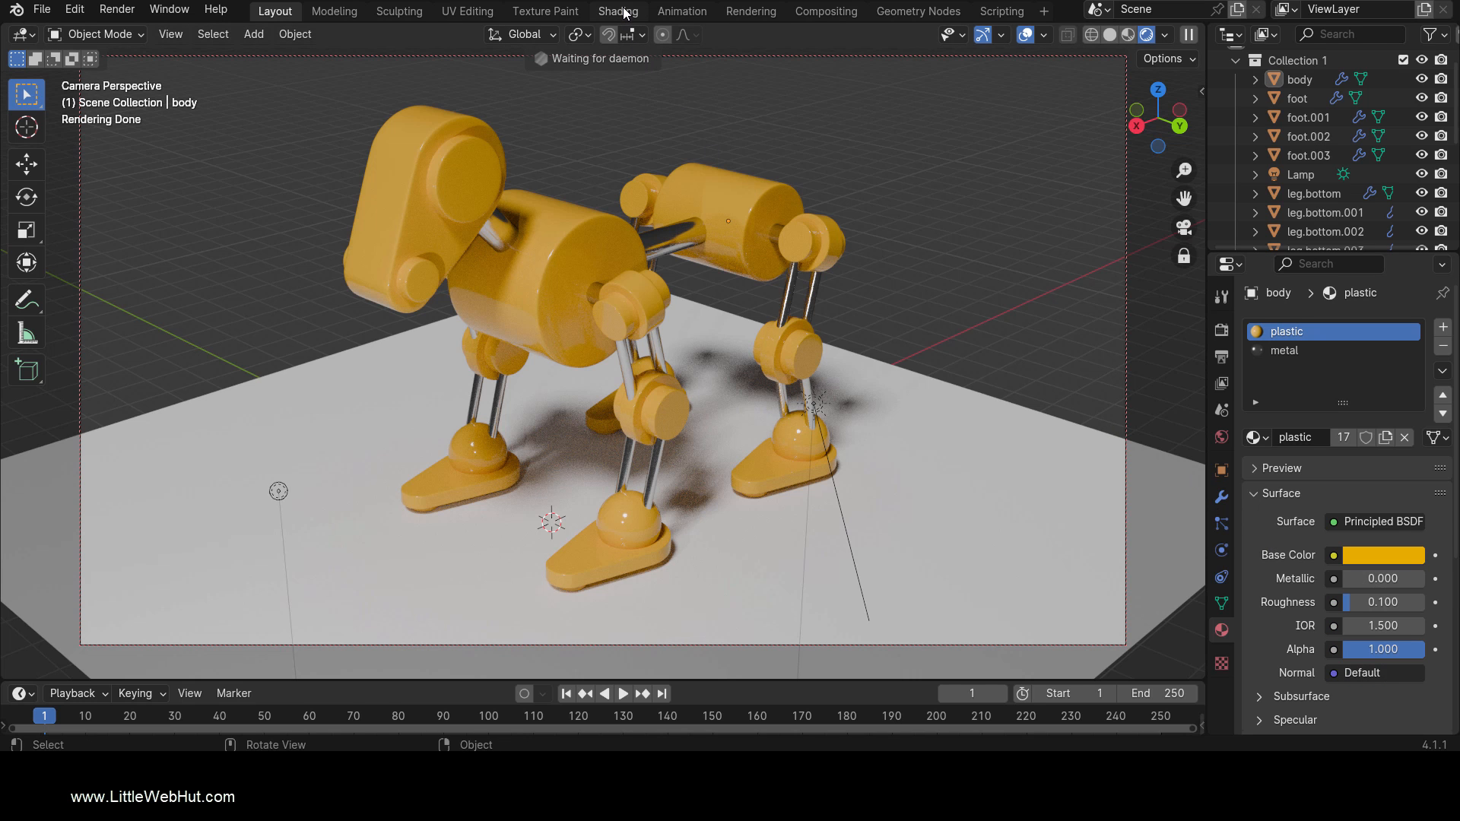
# Switch to the Shading workspace to show the body's plastic material nodes
pyautogui.click(617, 10)
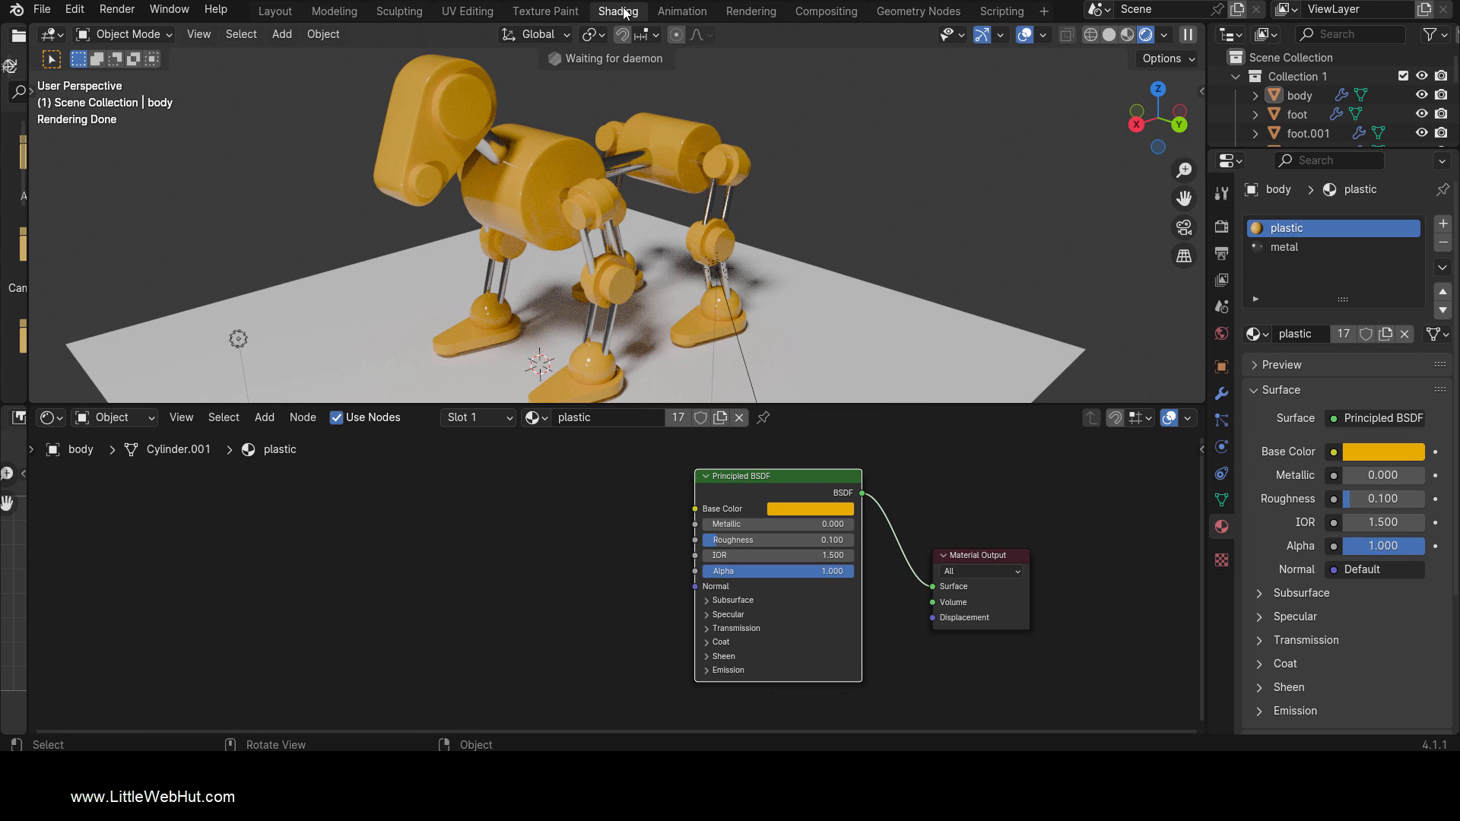
pyautogui.moveTo(762, 484)
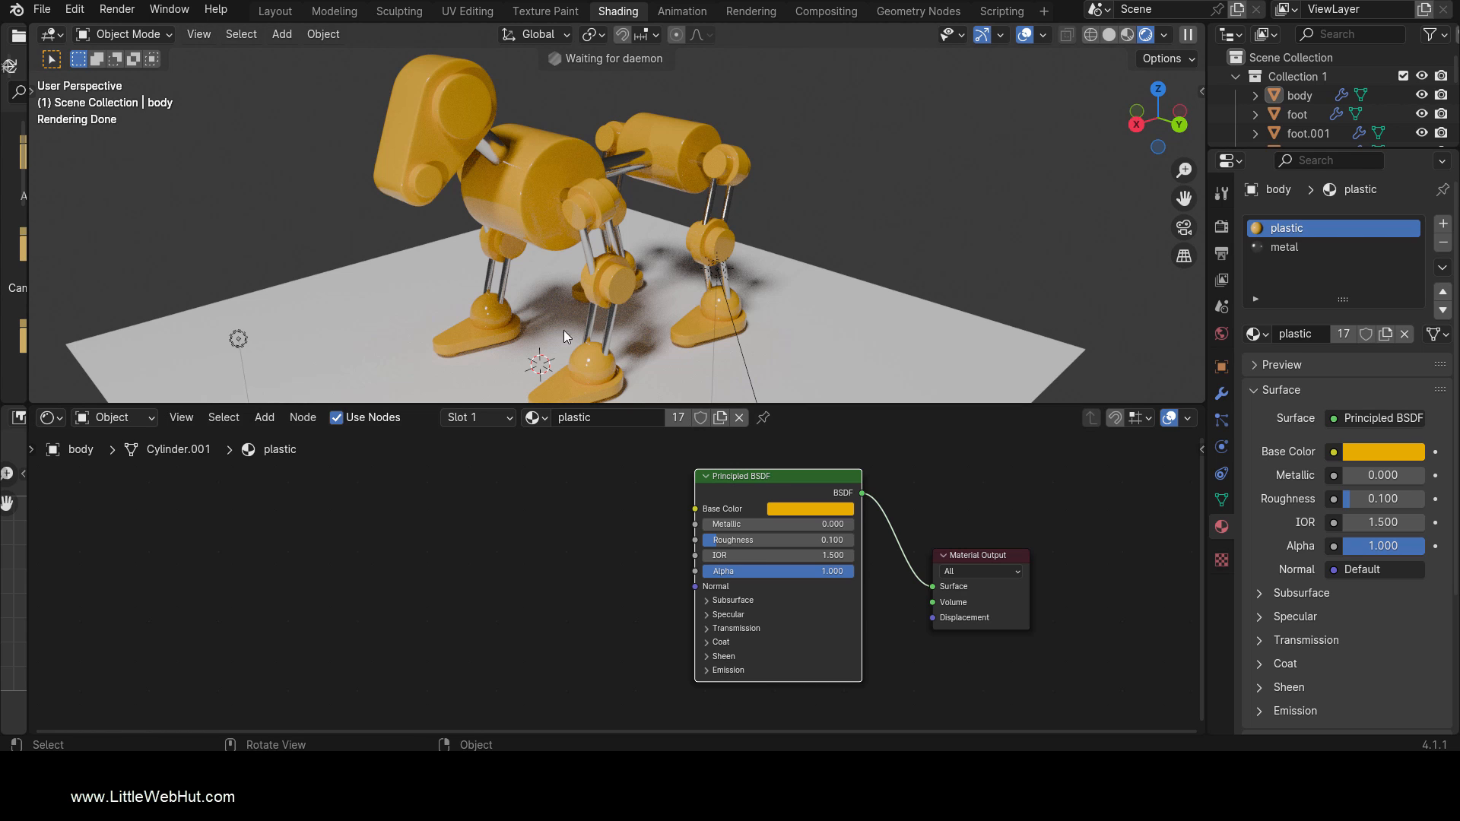
# Search Preferences add-ons for 'node', enable Node Wrangler, and close Preferences
pyautogui.click(74, 10)
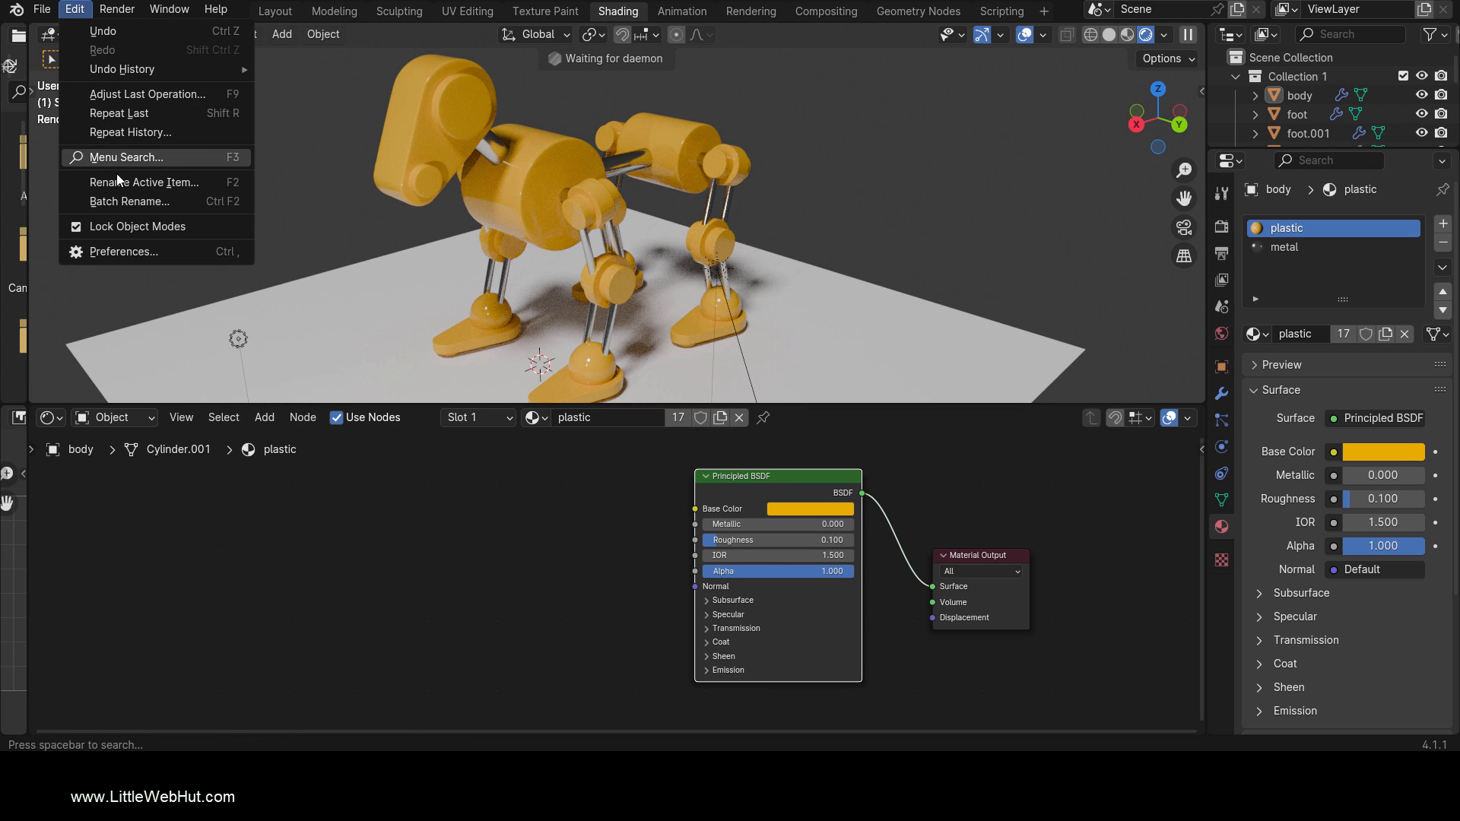
pyautogui.click(122, 251)
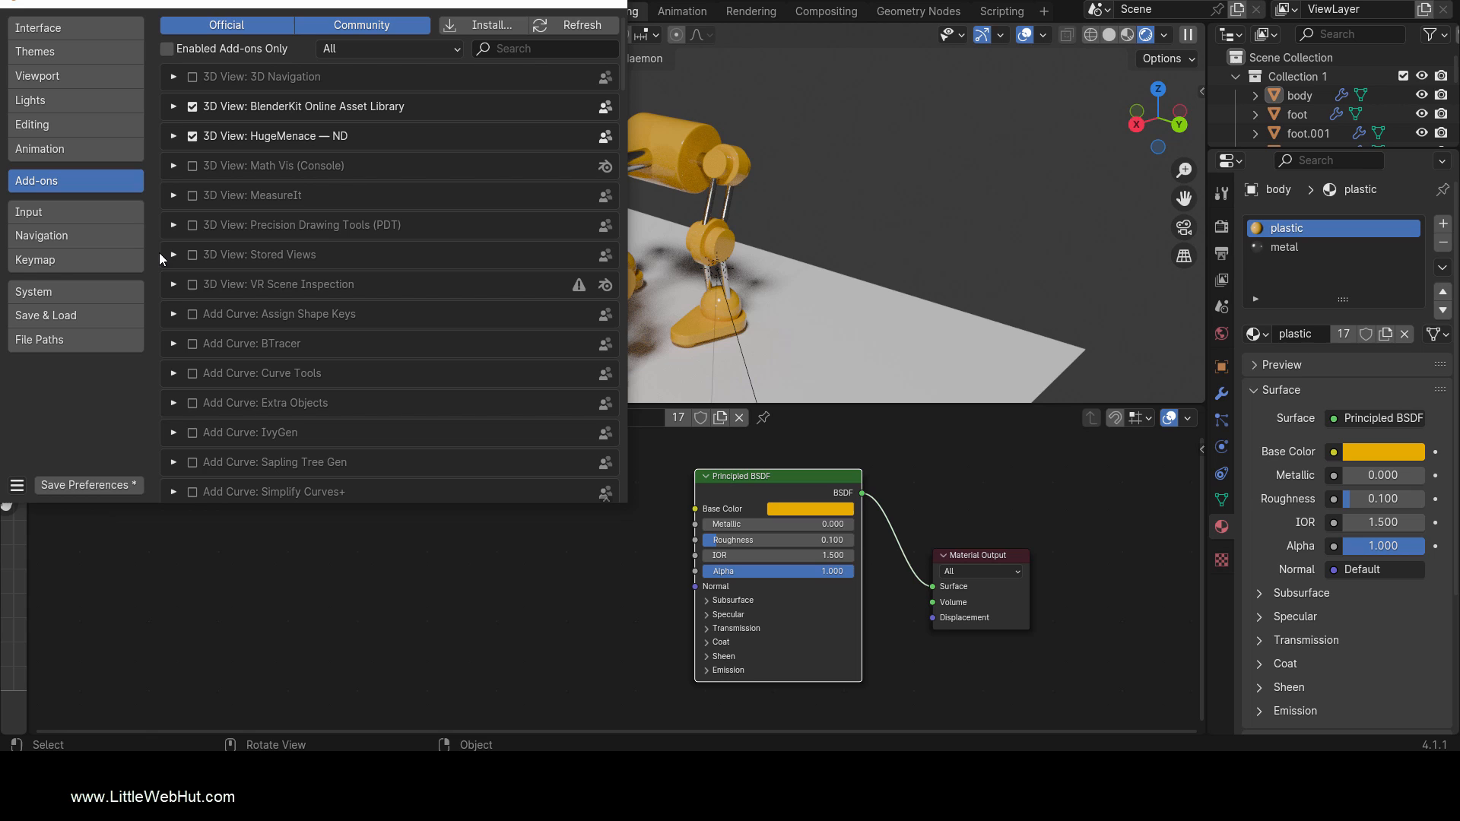
pyautogui.write('n')
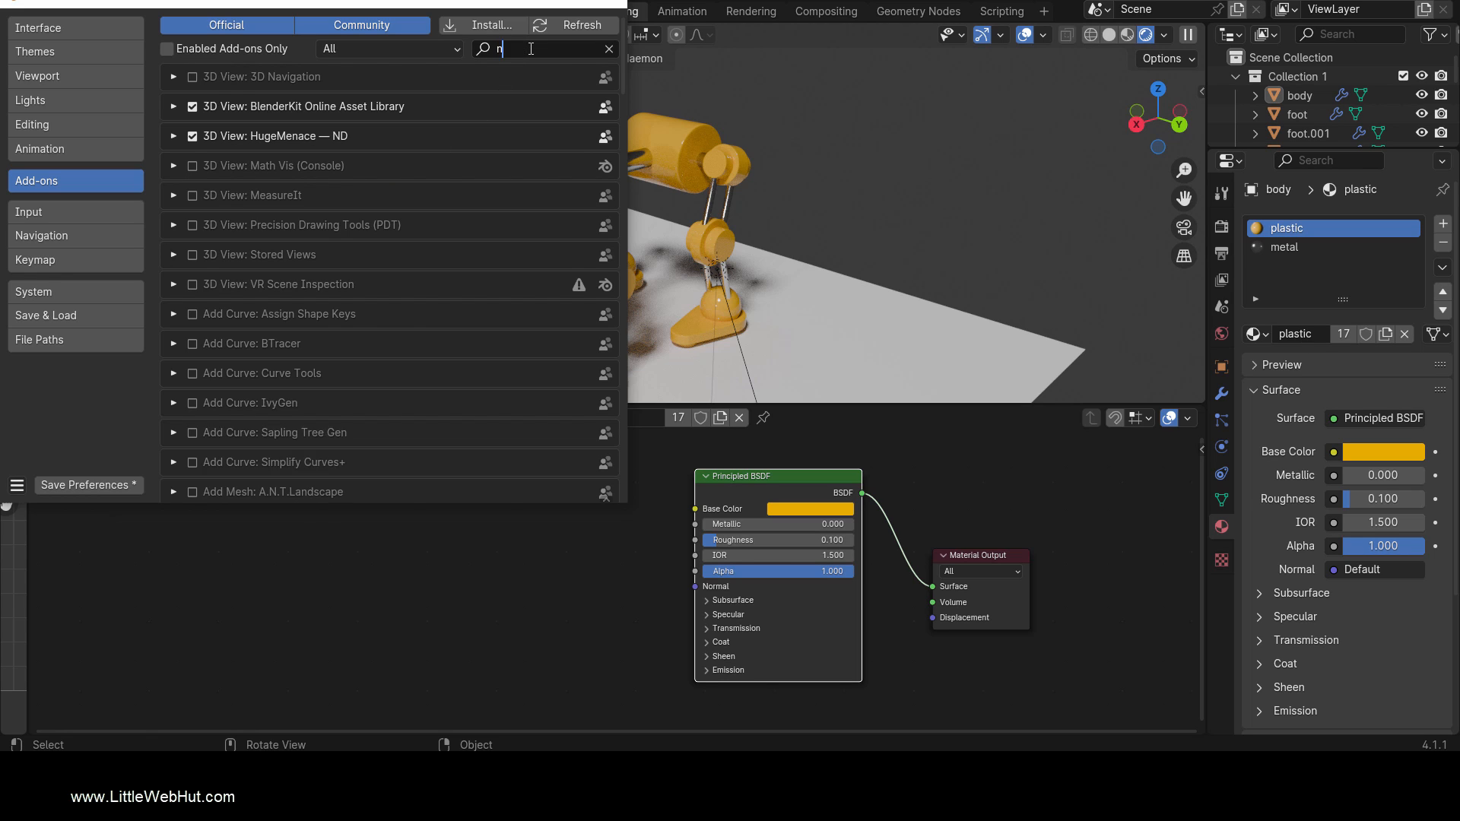
pyautogui.write('ode')
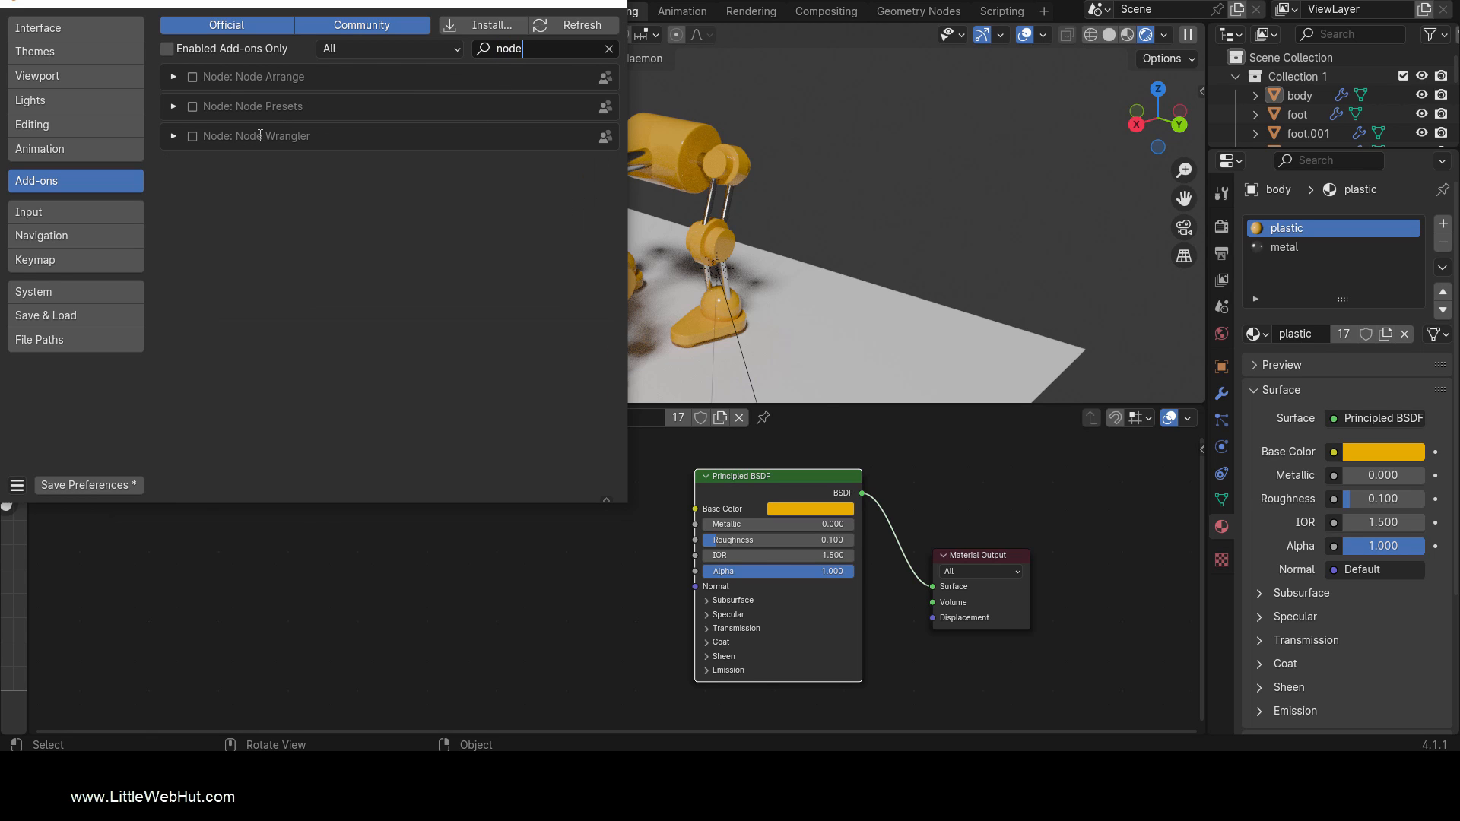
pyautogui.click(192, 136)
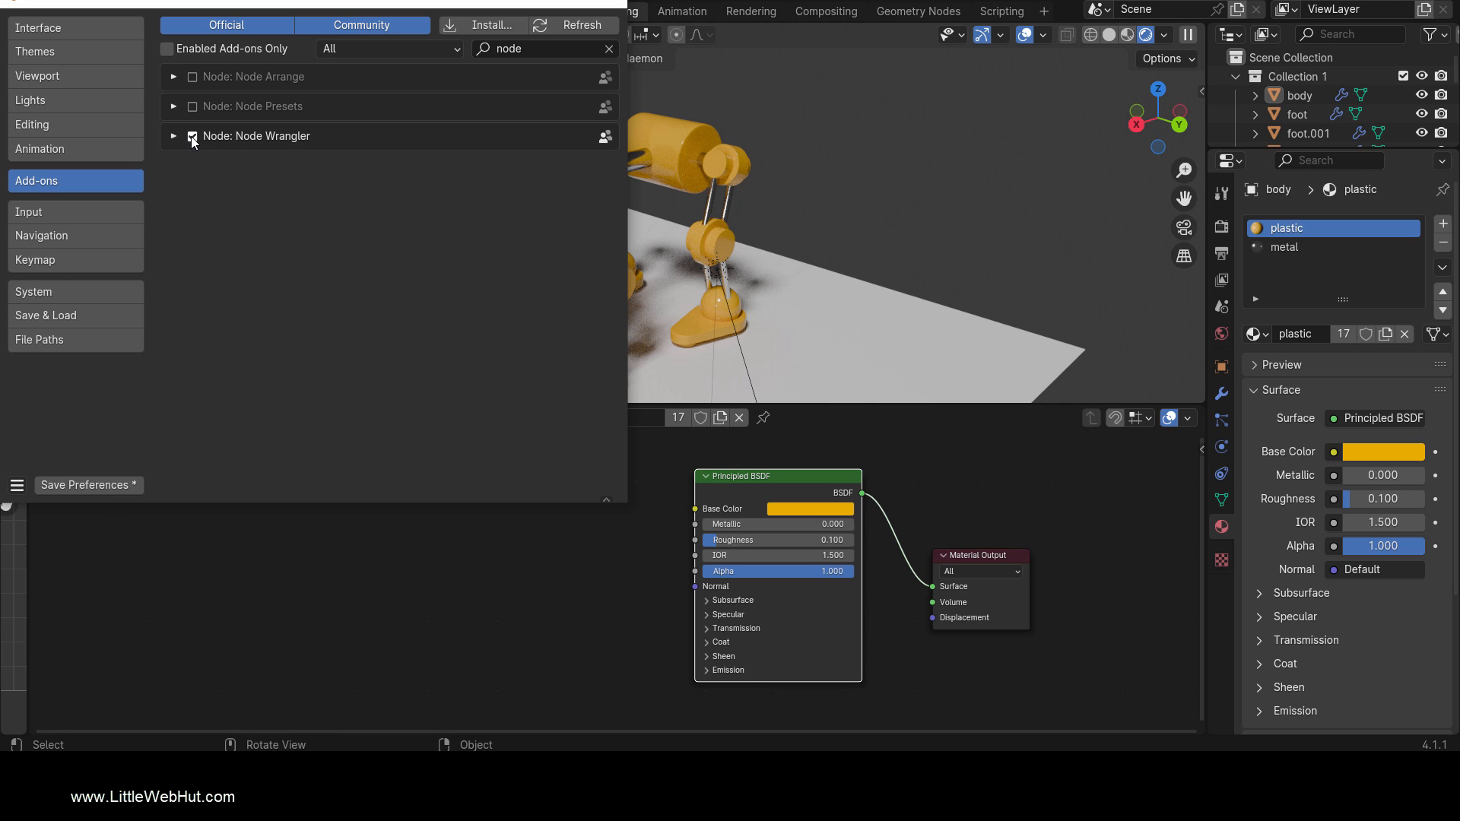
pyautogui.click(192, 137)
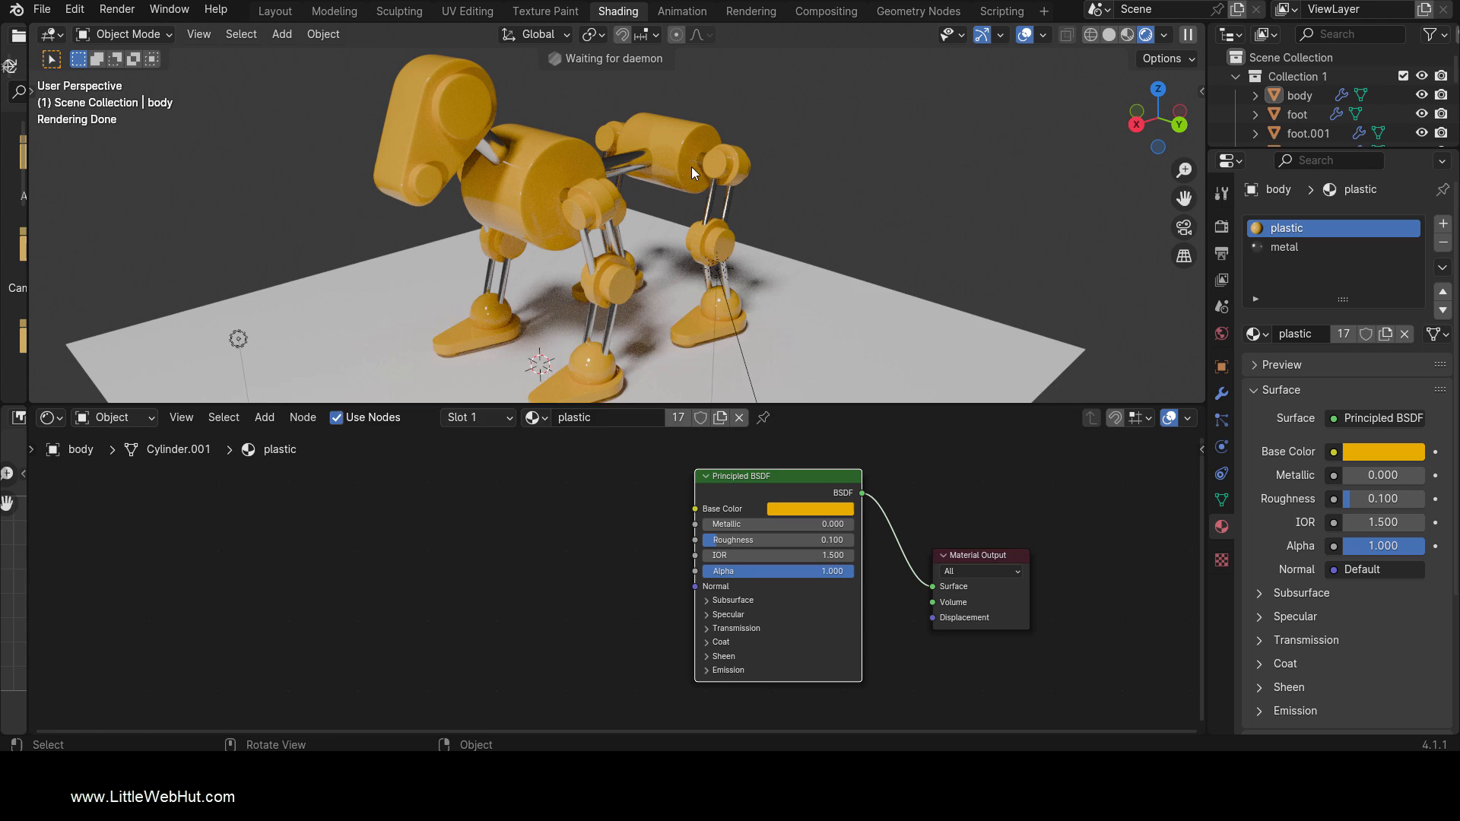
# Load the four rusty metal maps into the Principled BSDF via Principled Texture Setup
pyautogui.press('ctrl+shift+t')
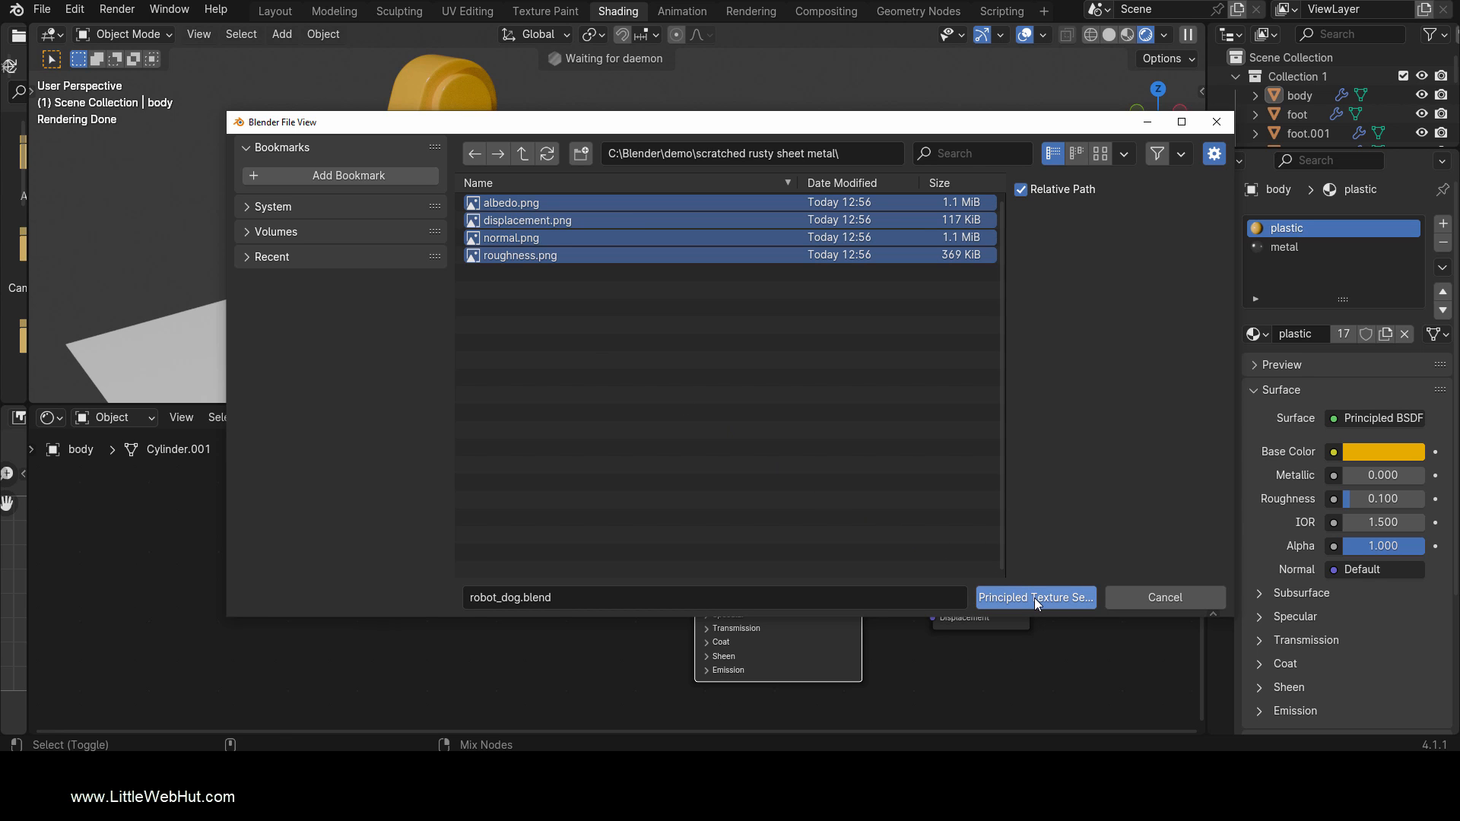
pyautogui.click(1034, 597)
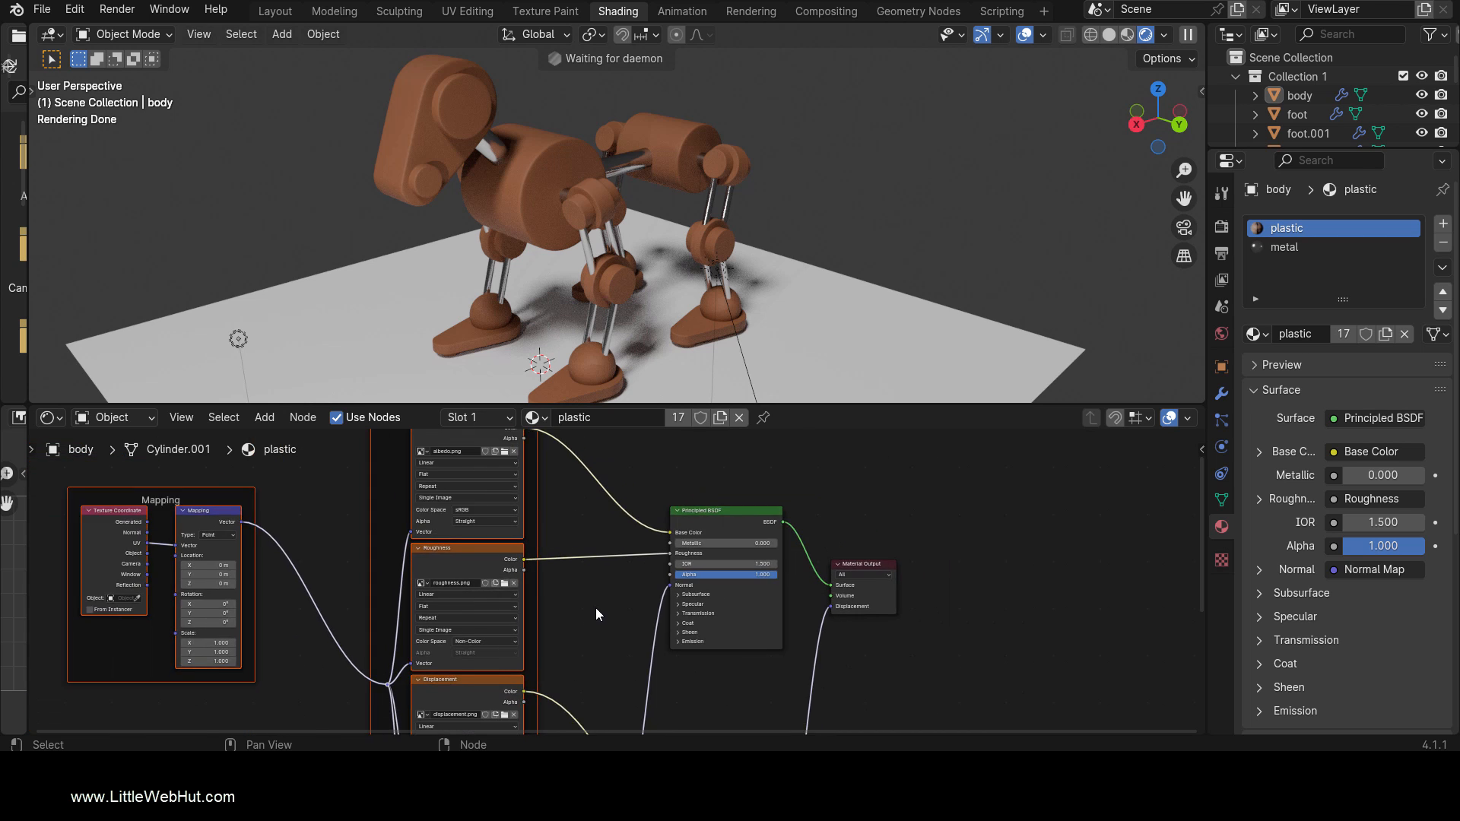
pyautogui.scroll(-3)
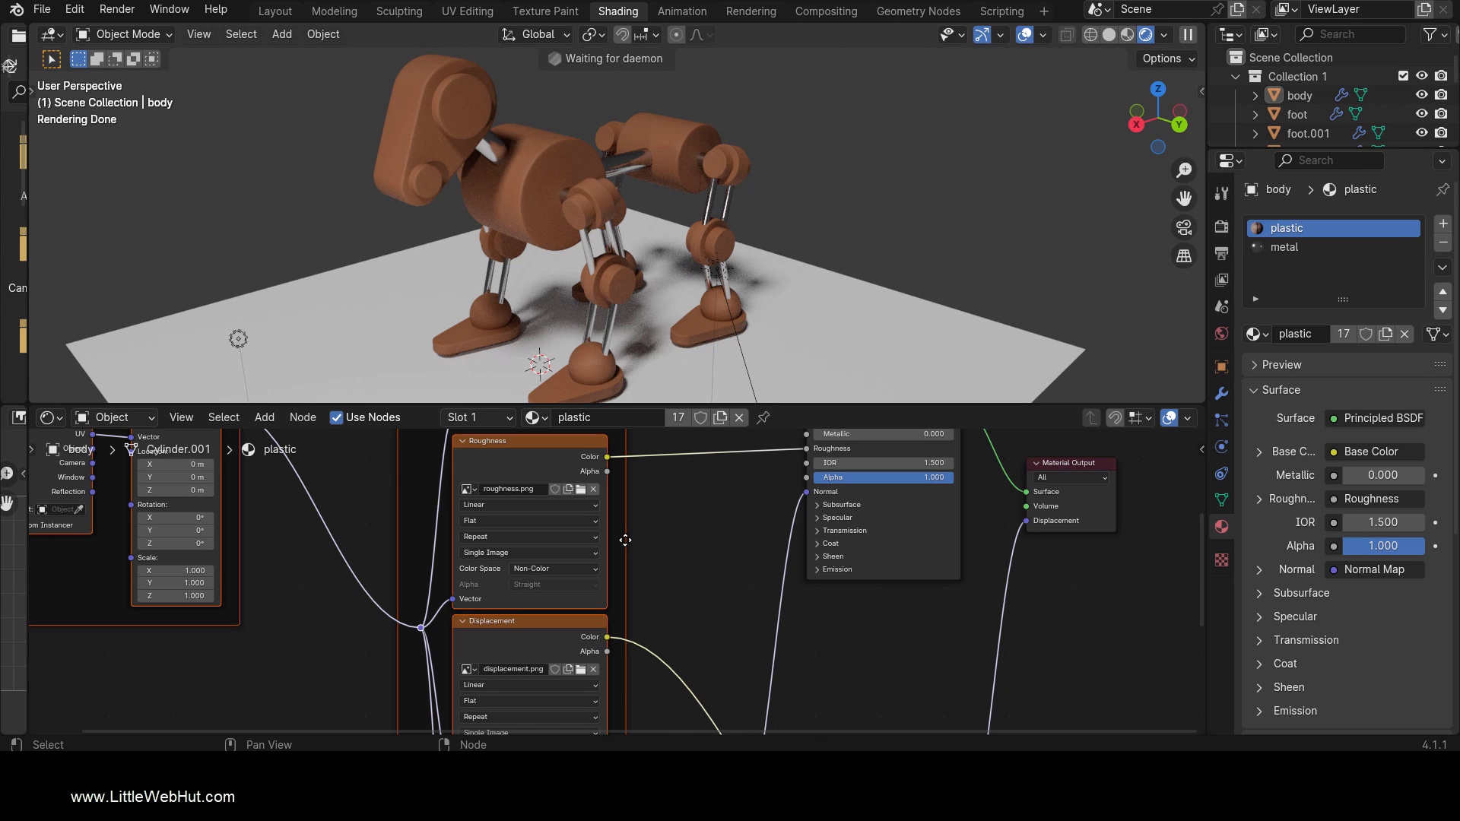
# Select the robot body and apply Smart UV Project in Edit Mode
pyautogui.click(432, 140)
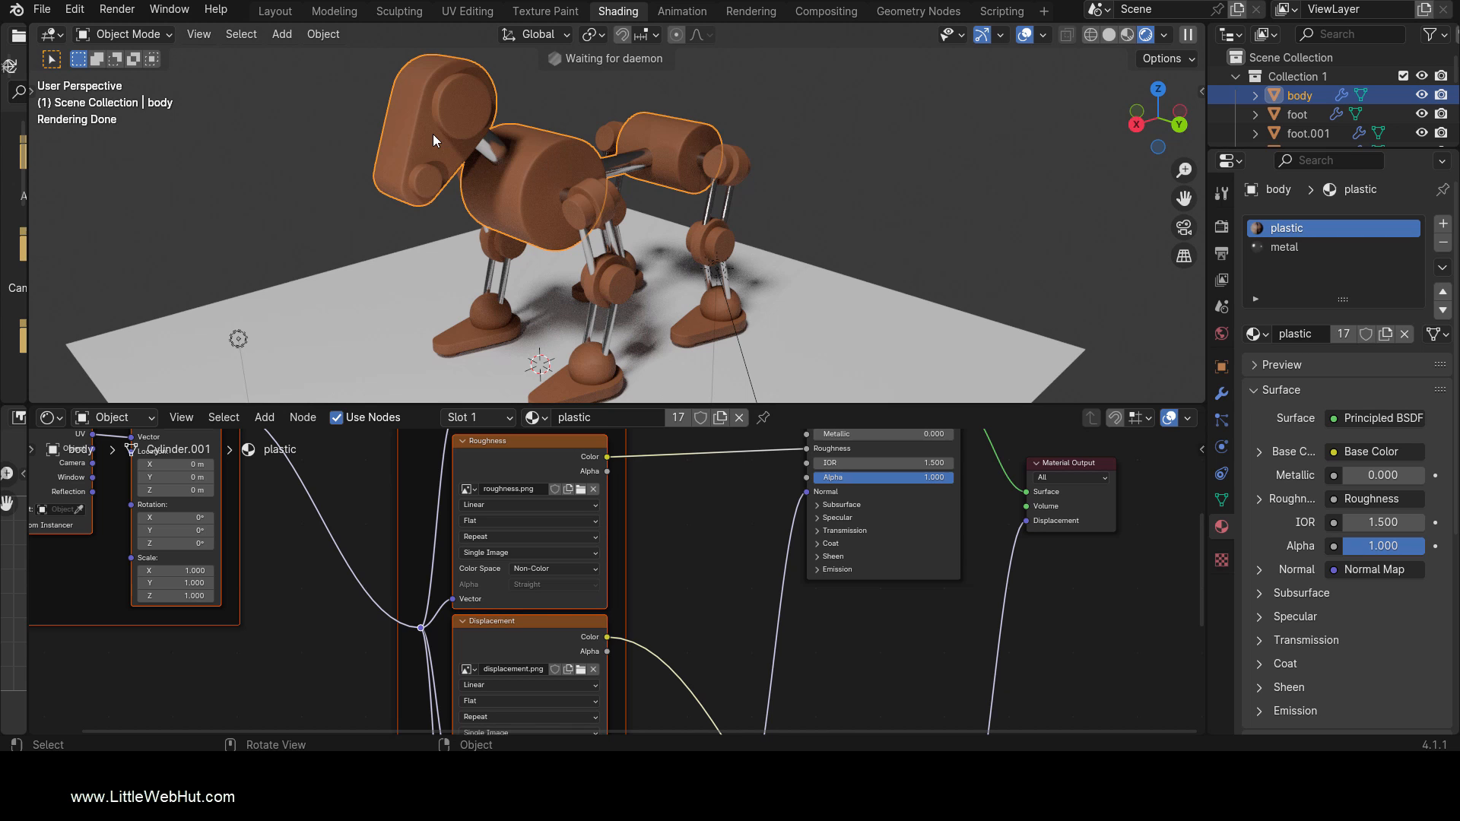
pyautogui.press('Tab')
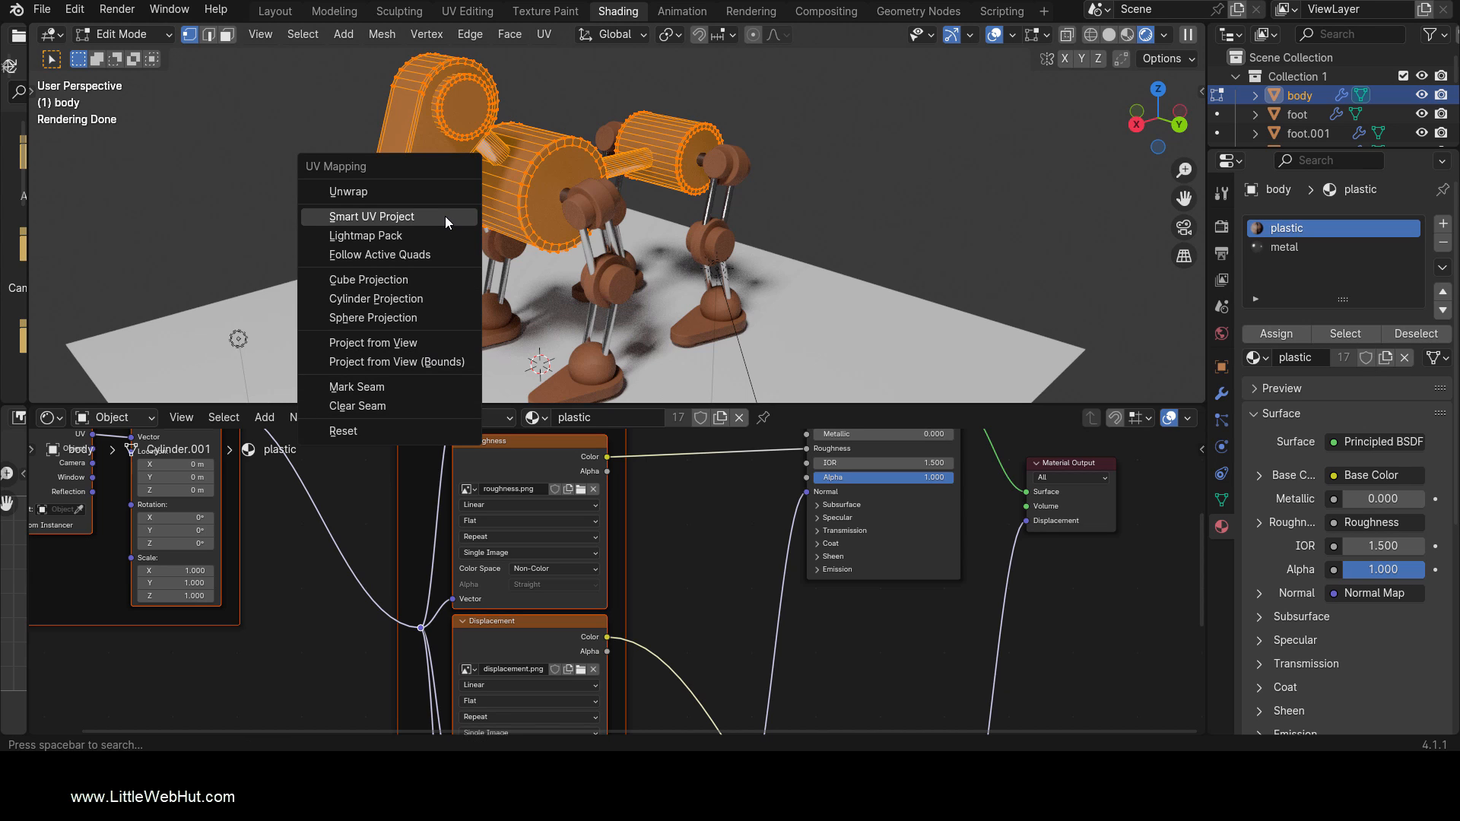
pyautogui.click(370, 216)
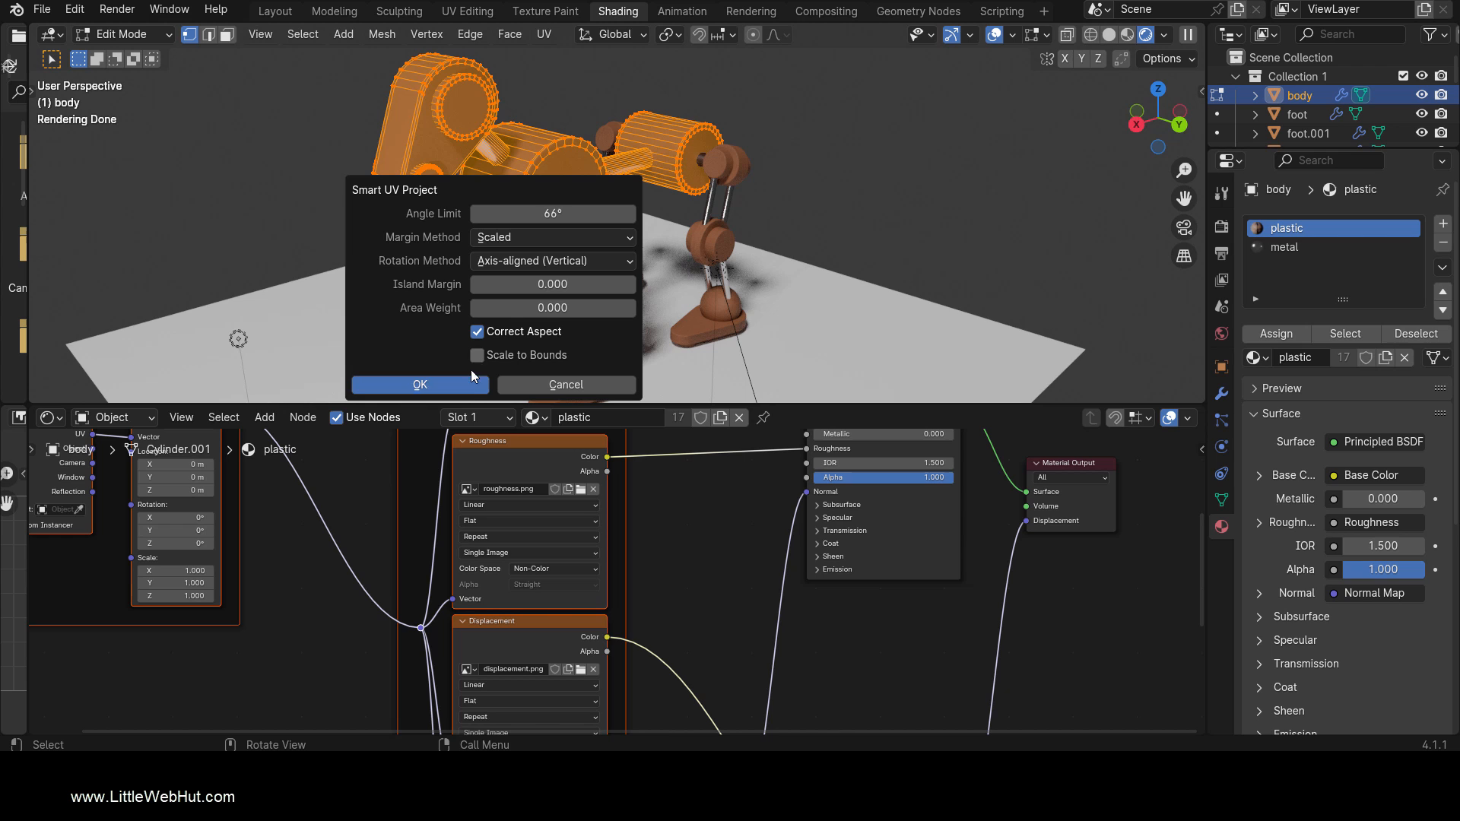
pyautogui.click(418, 385)
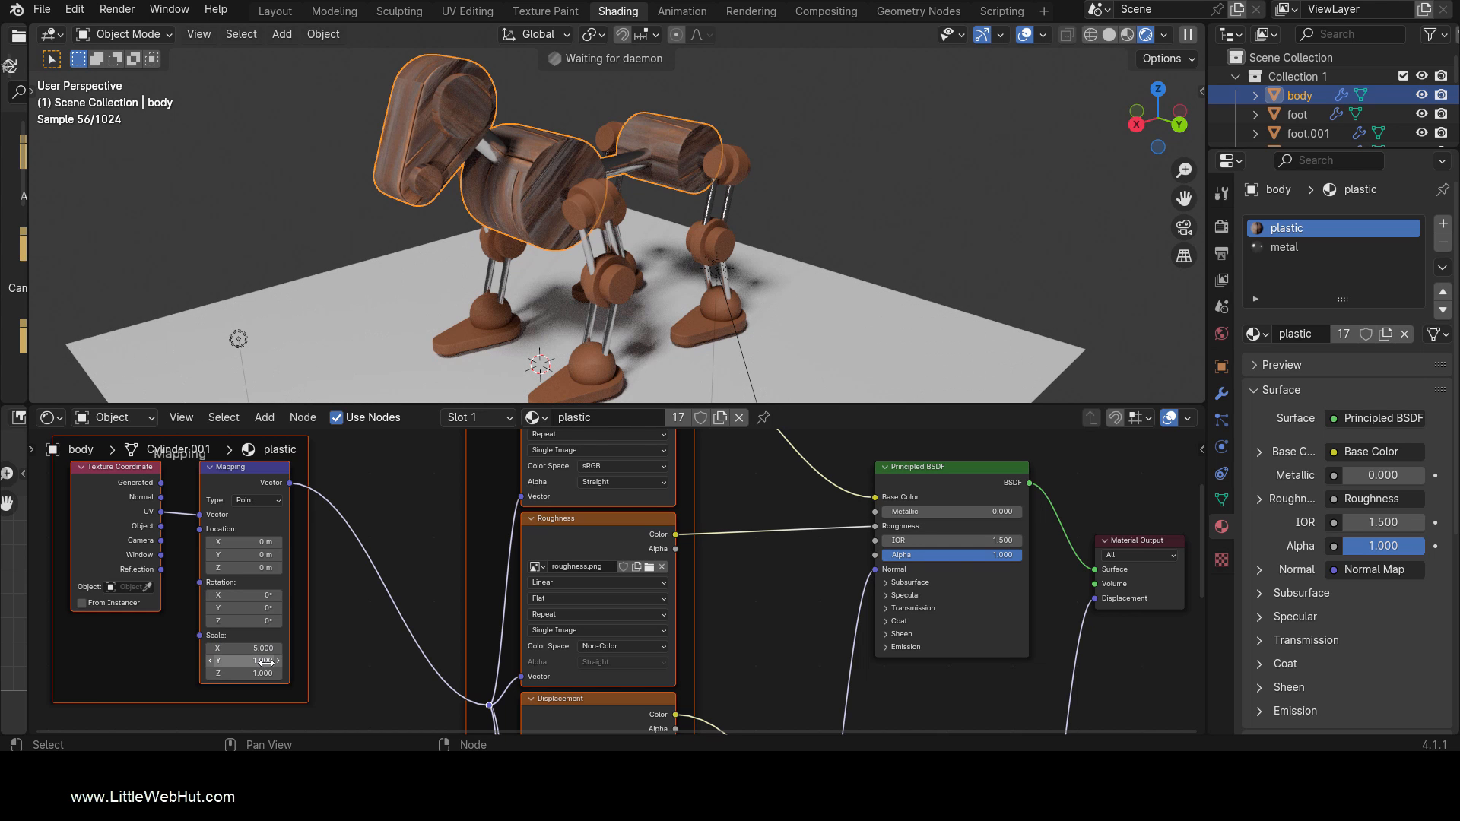
# Set the Mapping node Scale X and Y to 5, then select foot.003
pyautogui.click(245, 660)
pyautogui.write('5.000')
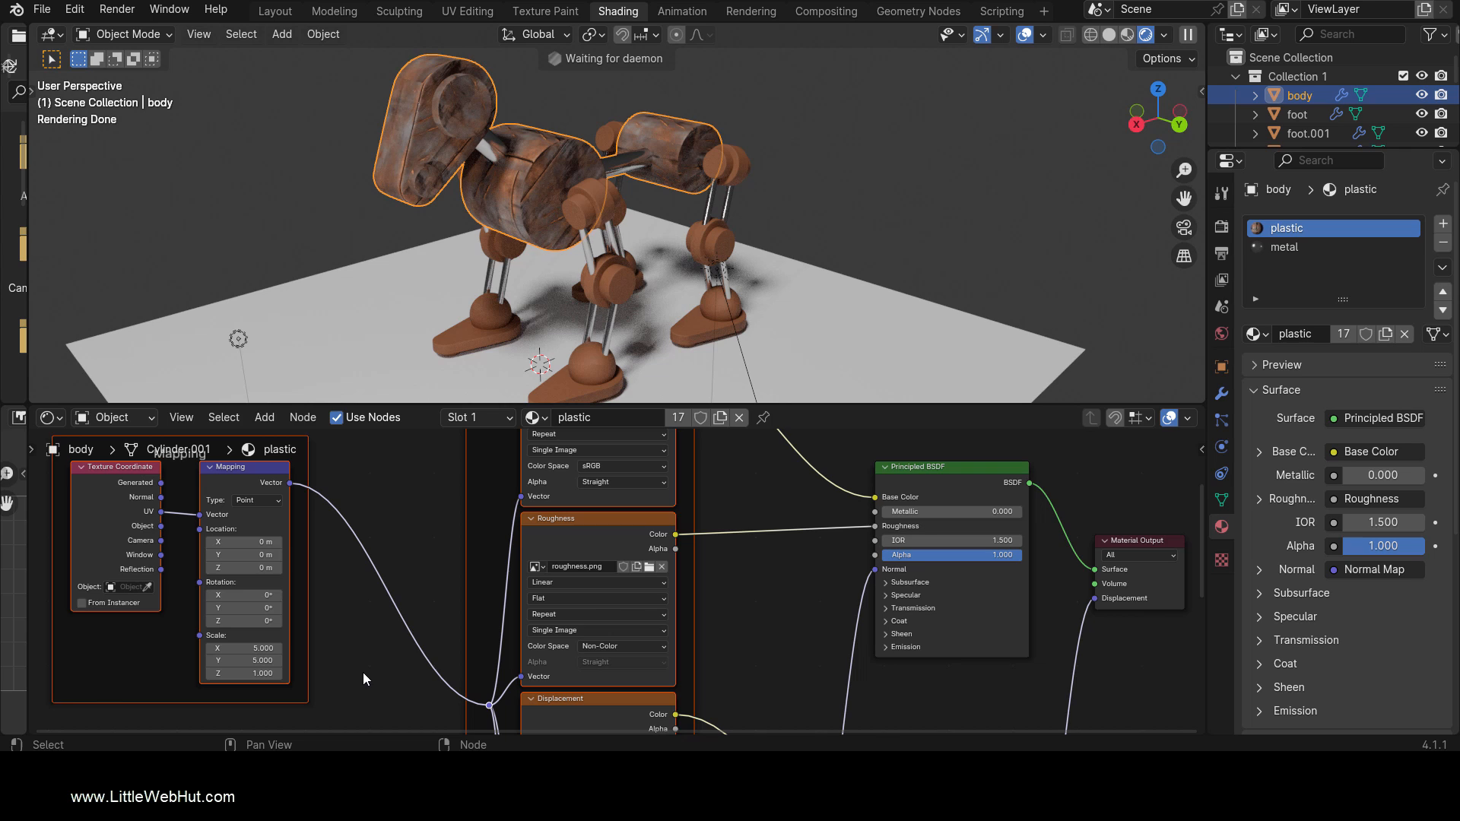
pyautogui.moveTo(568, 391)
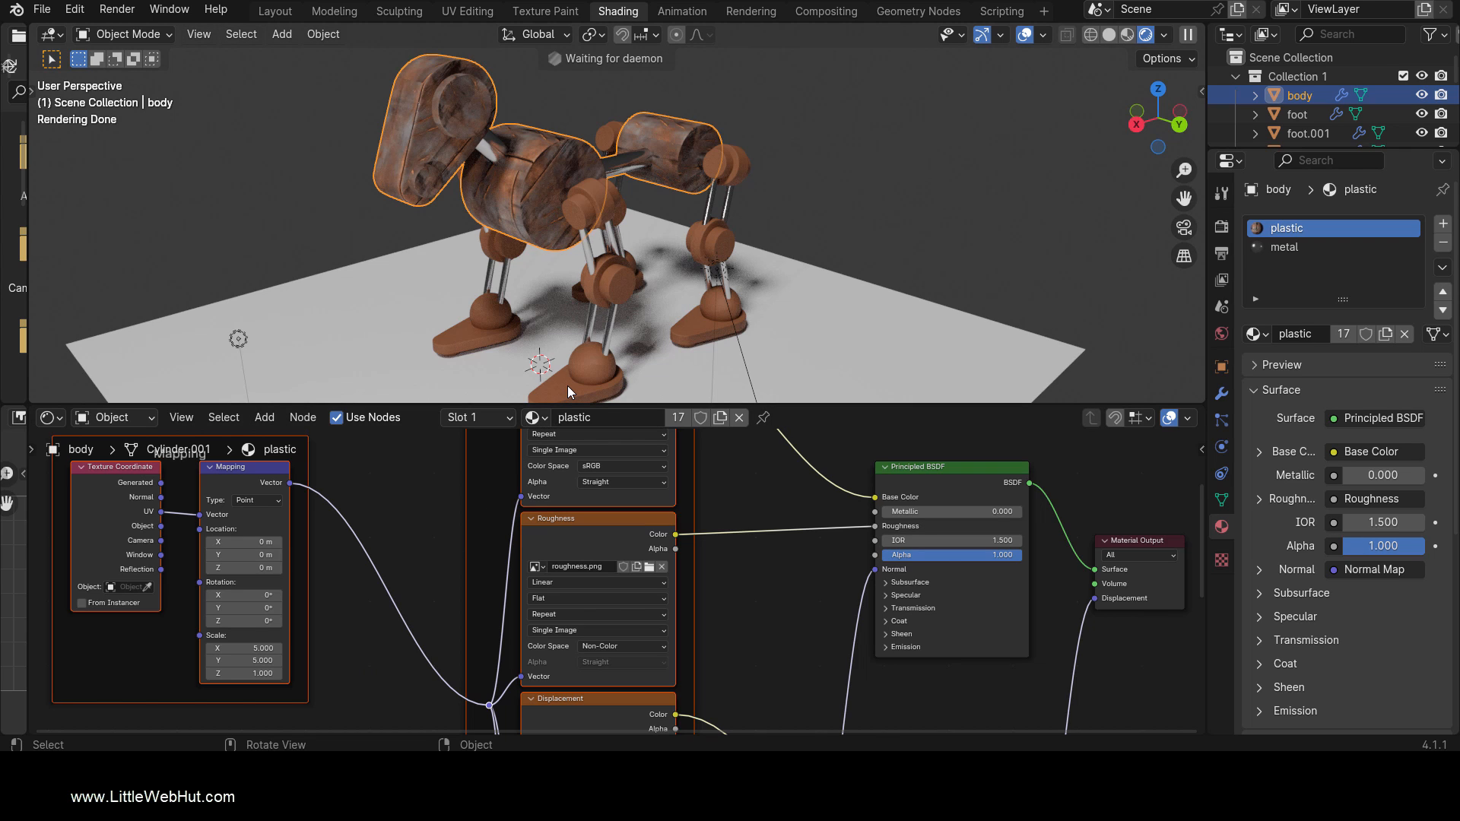
pyautogui.click(568, 372)
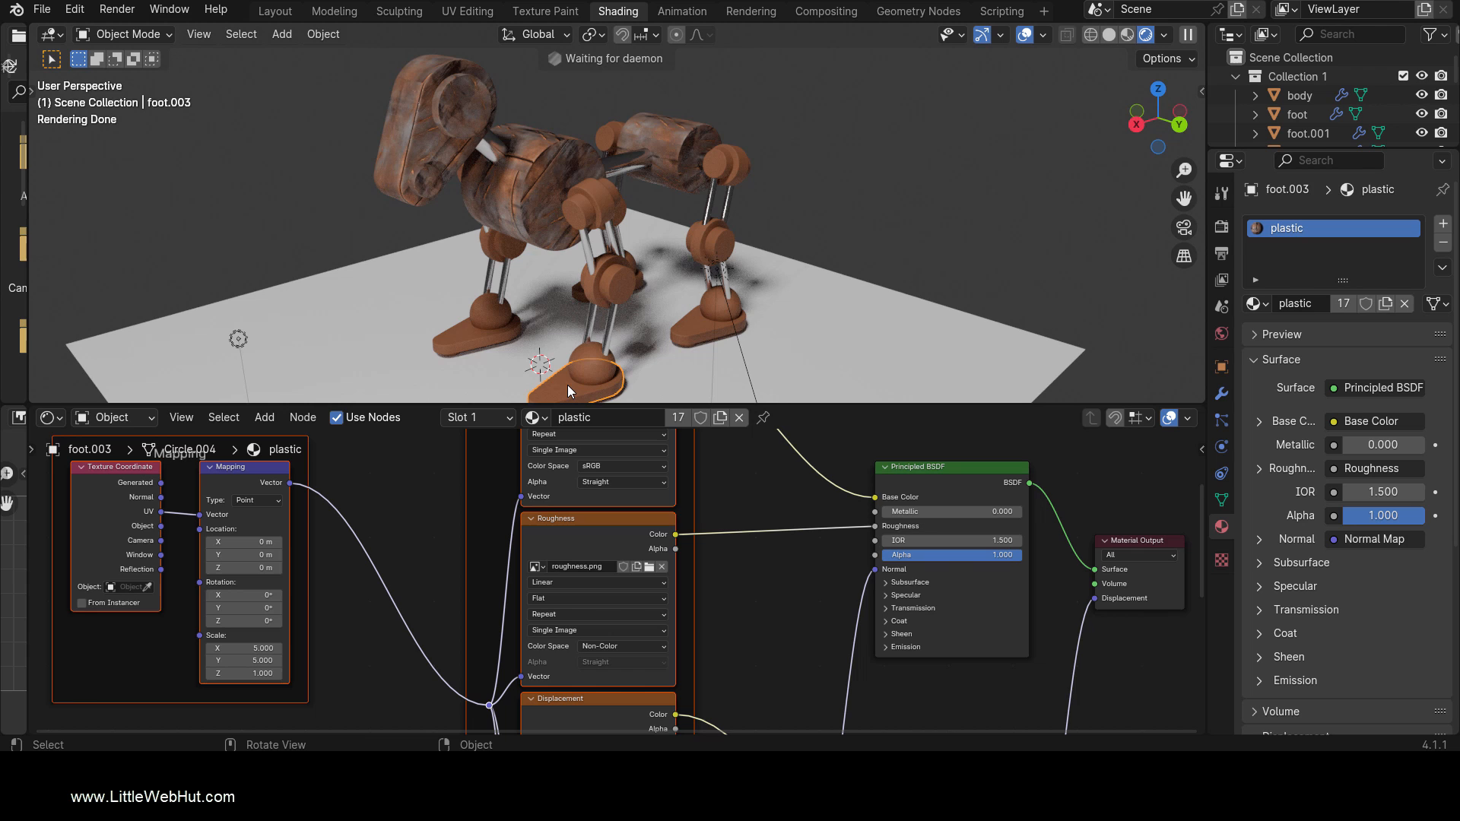
# Link the body's rusty material to all robot parts and set Metallic to 0.5
pyautogui.press('Tab')
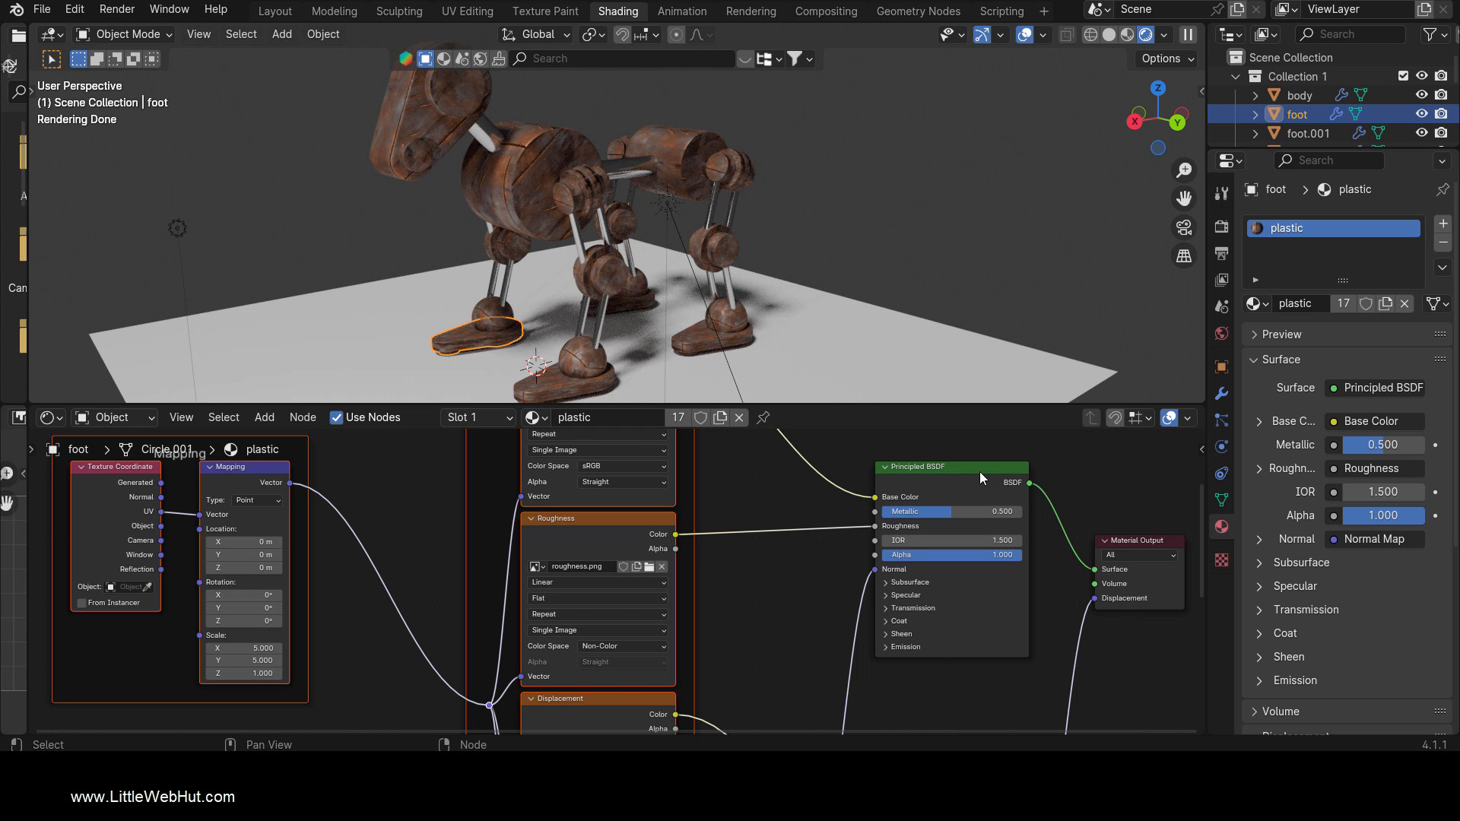
pyautogui.click(274, 10)
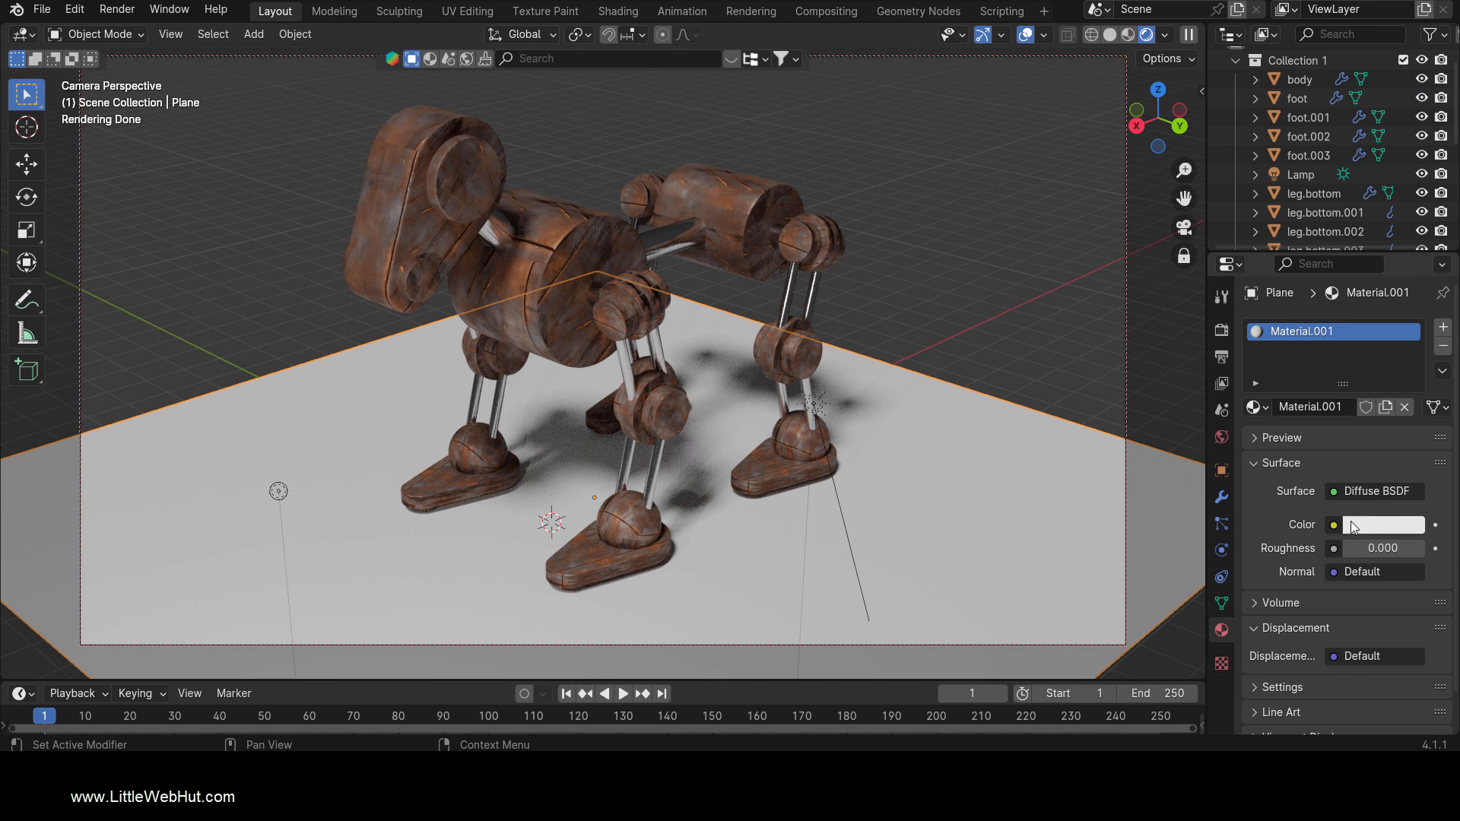
# Set the Plane's colour to peach hex E7AE7B
pyautogui.click(1383, 524)
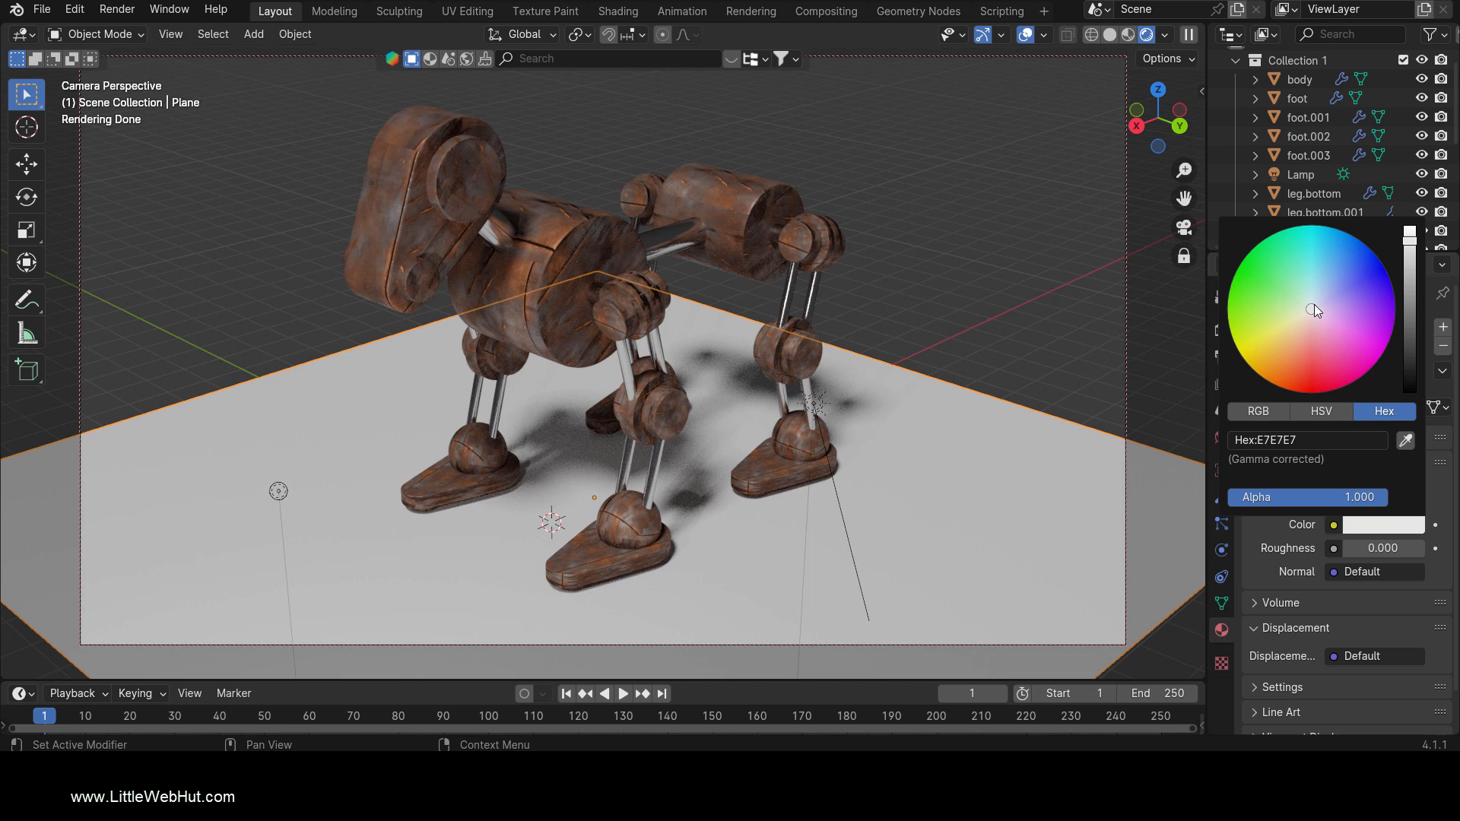
pyautogui.click(1292, 344)
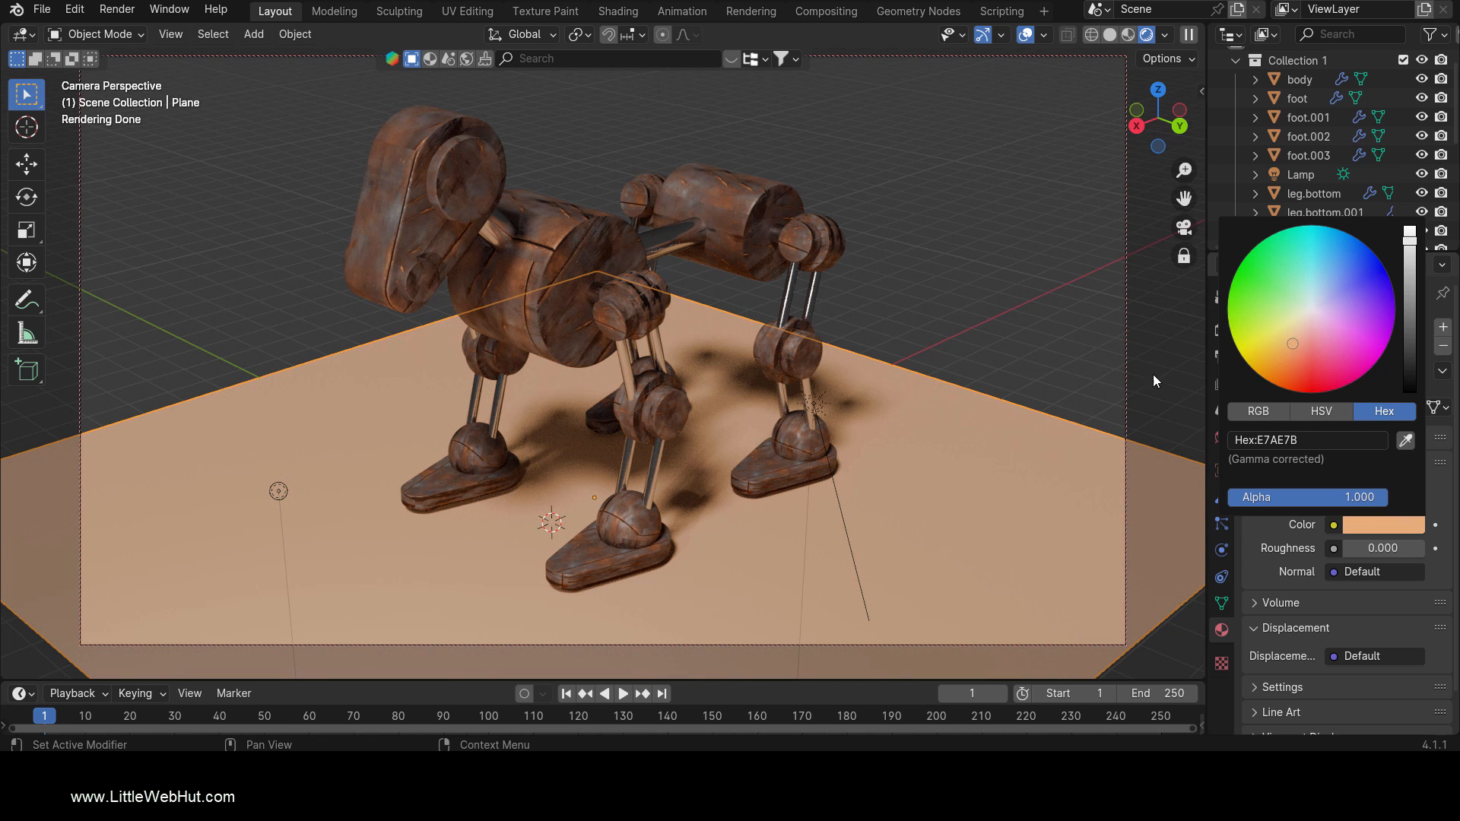